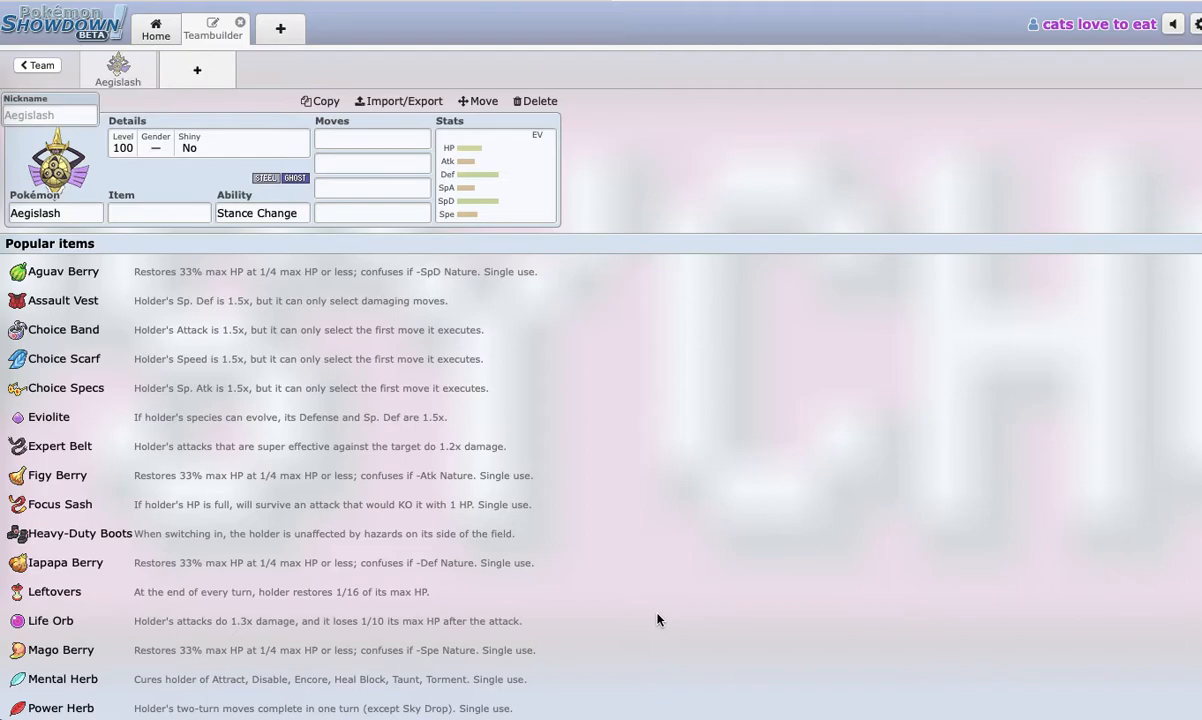
pyautogui.moveTo(4, 244)
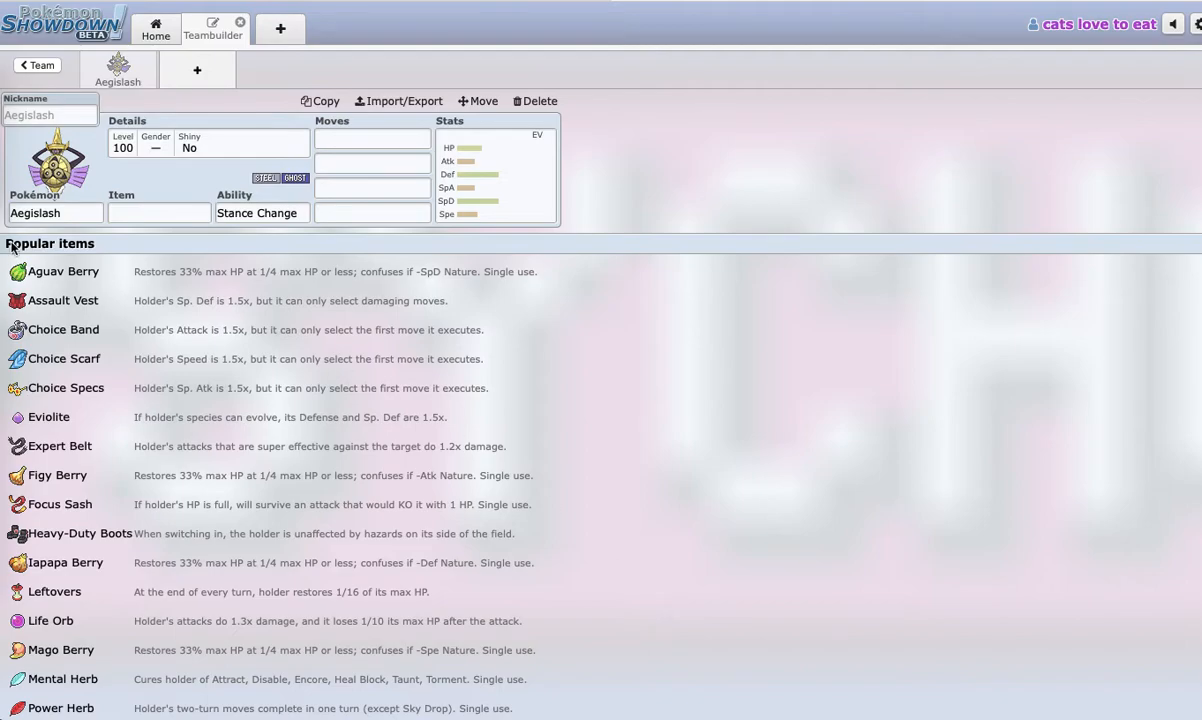
# Give Aegislash Shadow Ball and Close Combat as its first two moves.
pyautogui.click(56, 212)
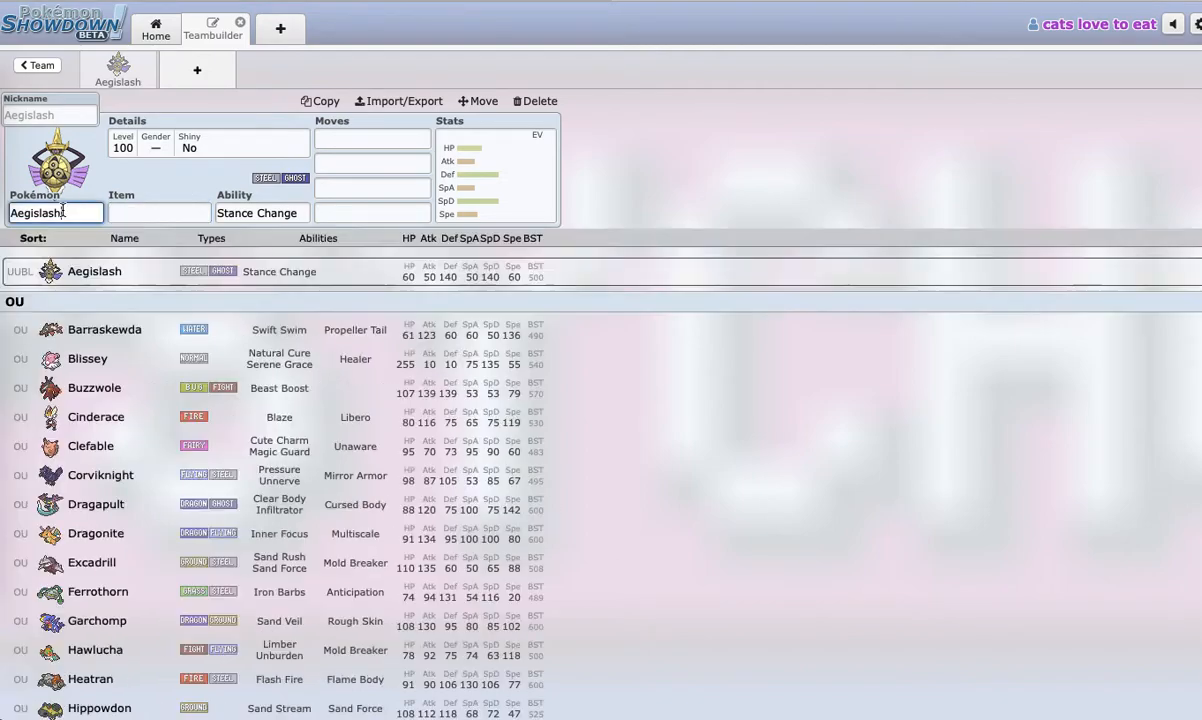
pyautogui.moveTo(236, 444)
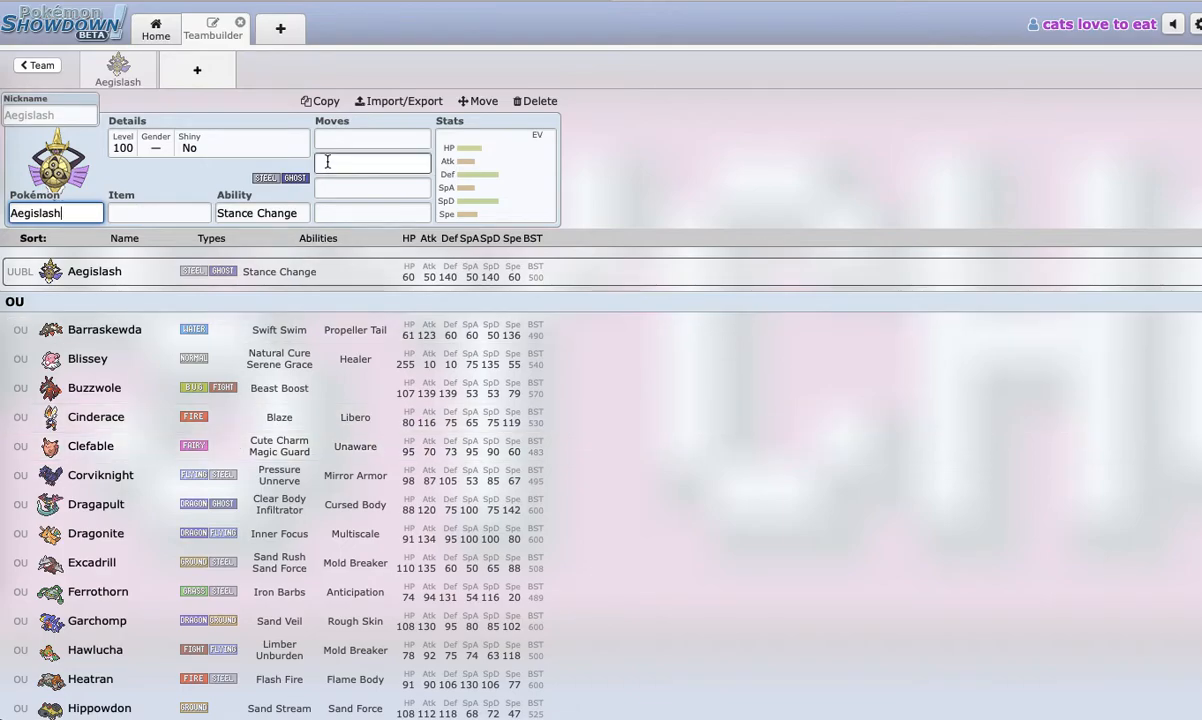
pyautogui.click(372, 138)
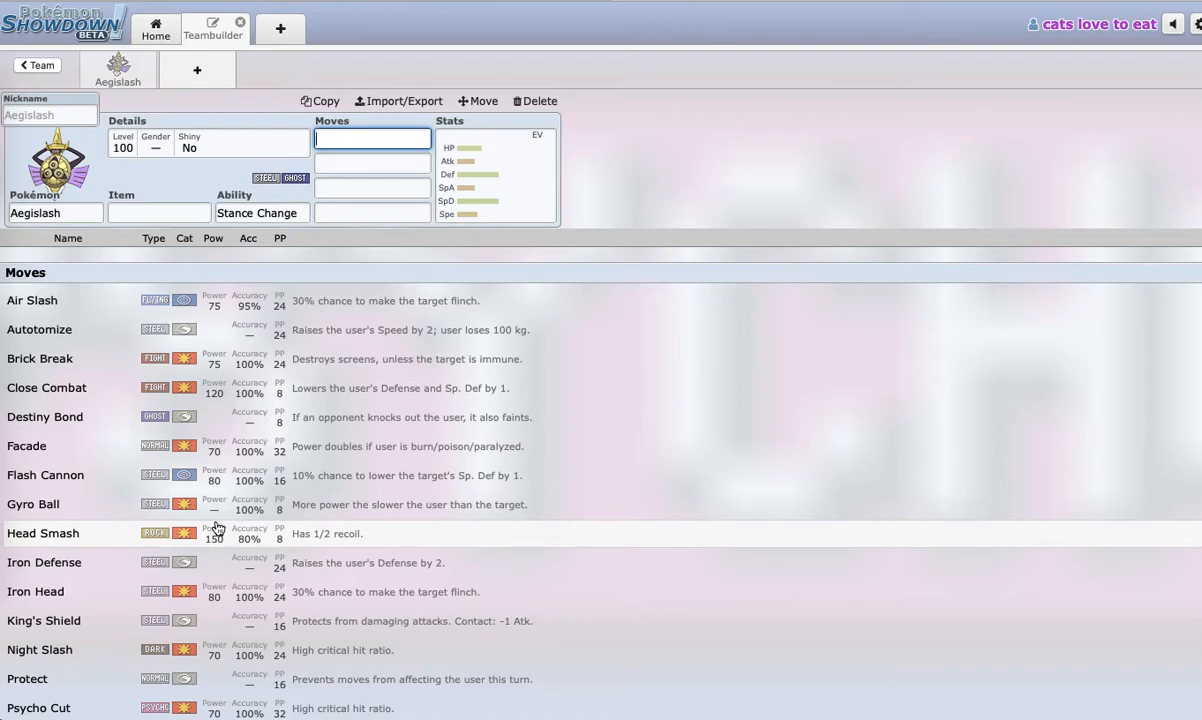
pyautogui.write('sh')
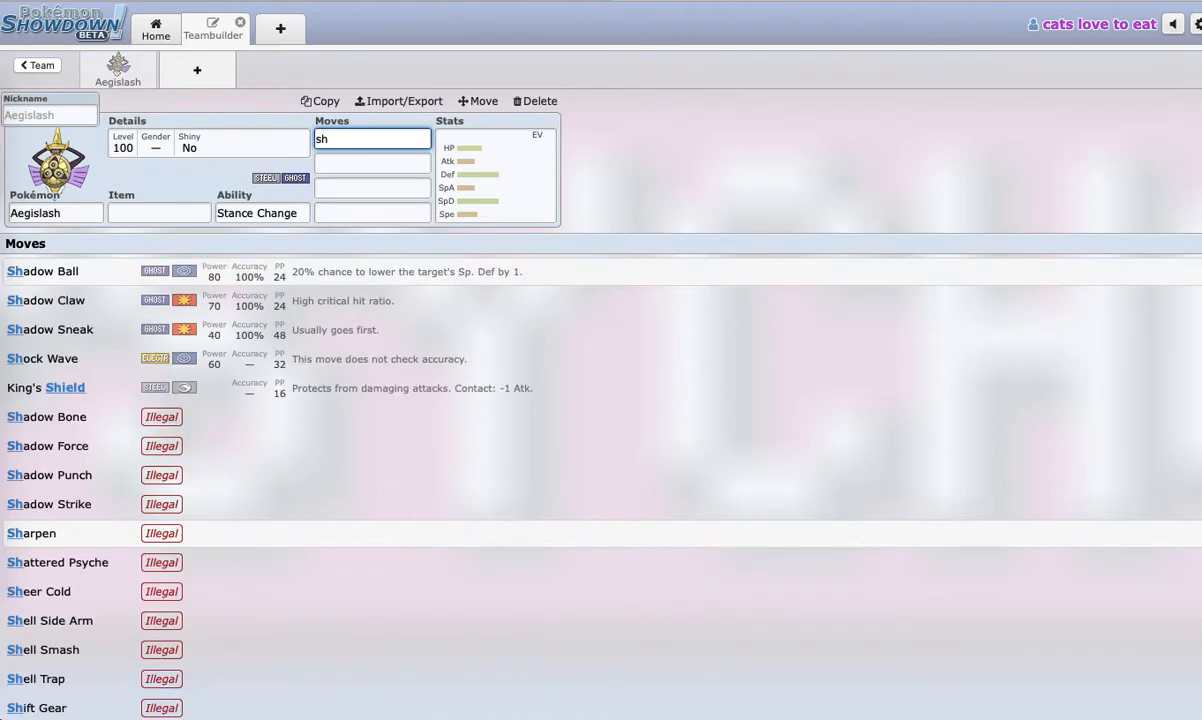
pyautogui.write('clos')
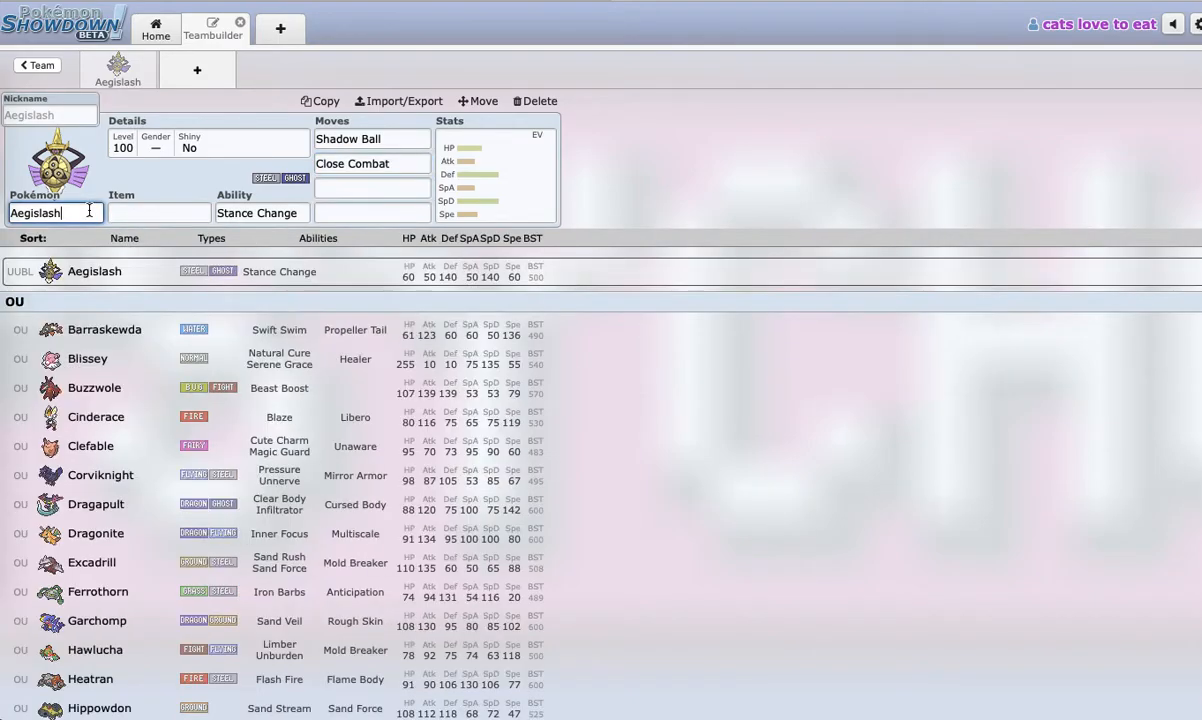
pyautogui.moveTo(210, 442)
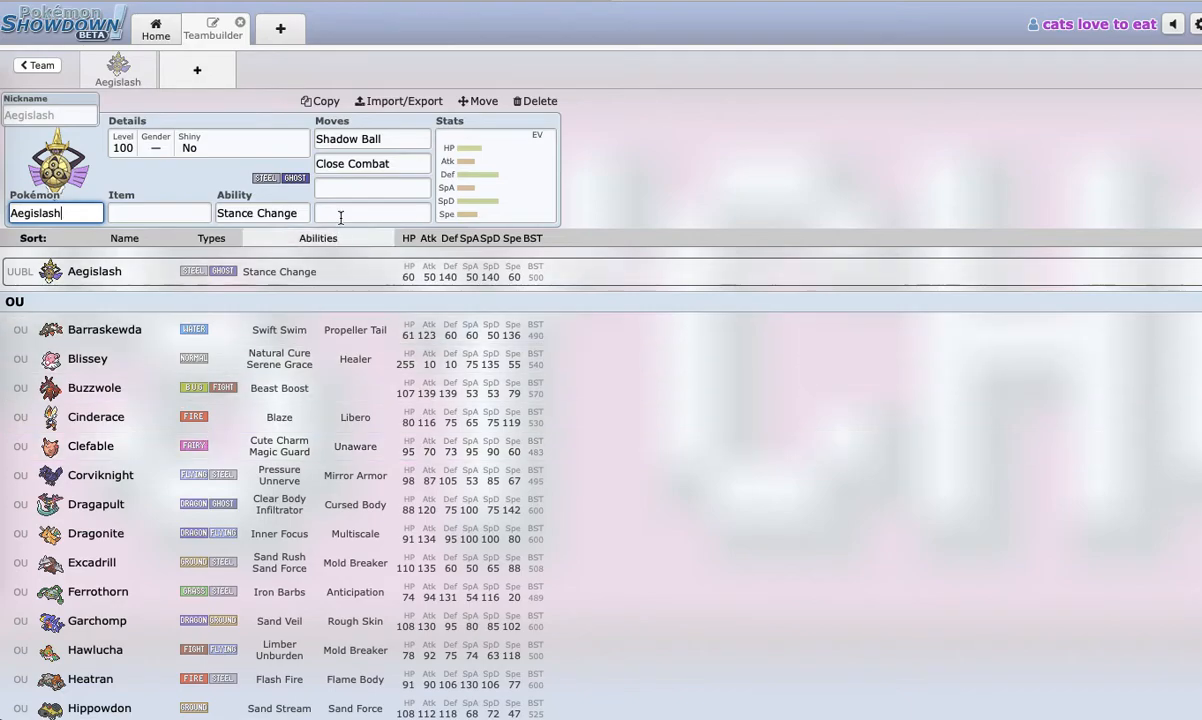
# Choose Shadow Sneak from the list as Aegislash's third move.
pyautogui.click(372, 188)
pyautogui.write('Shadow Sneak')
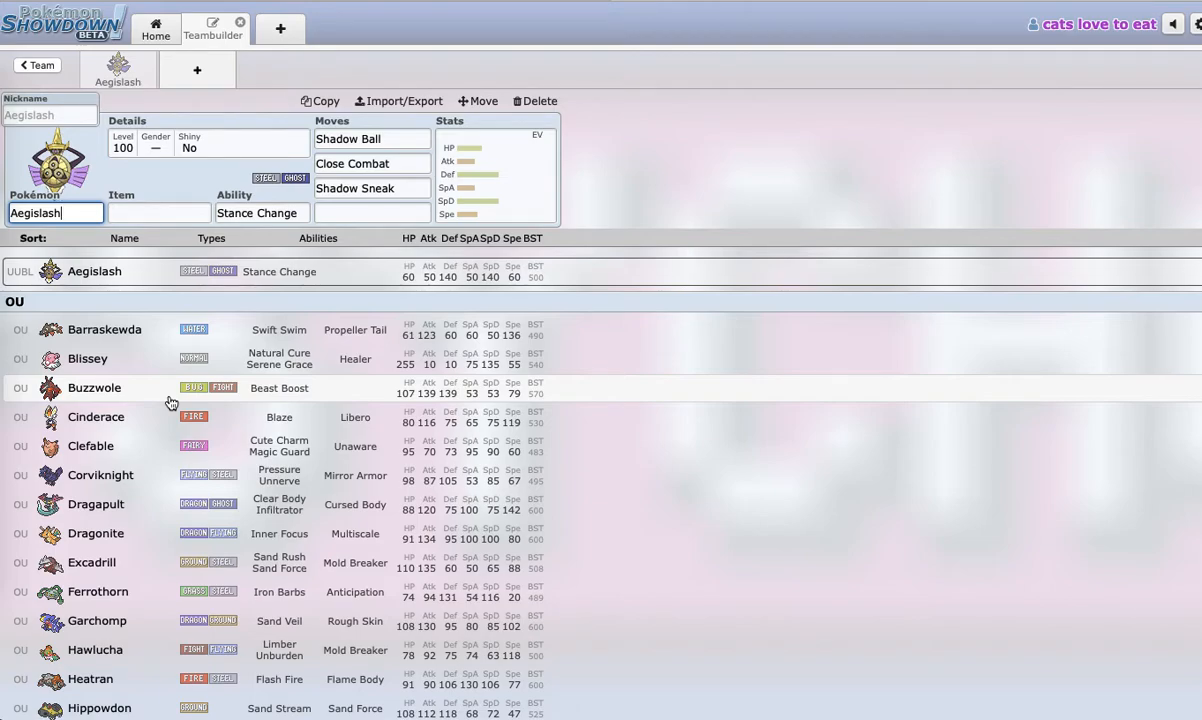
pyautogui.scroll(-3)
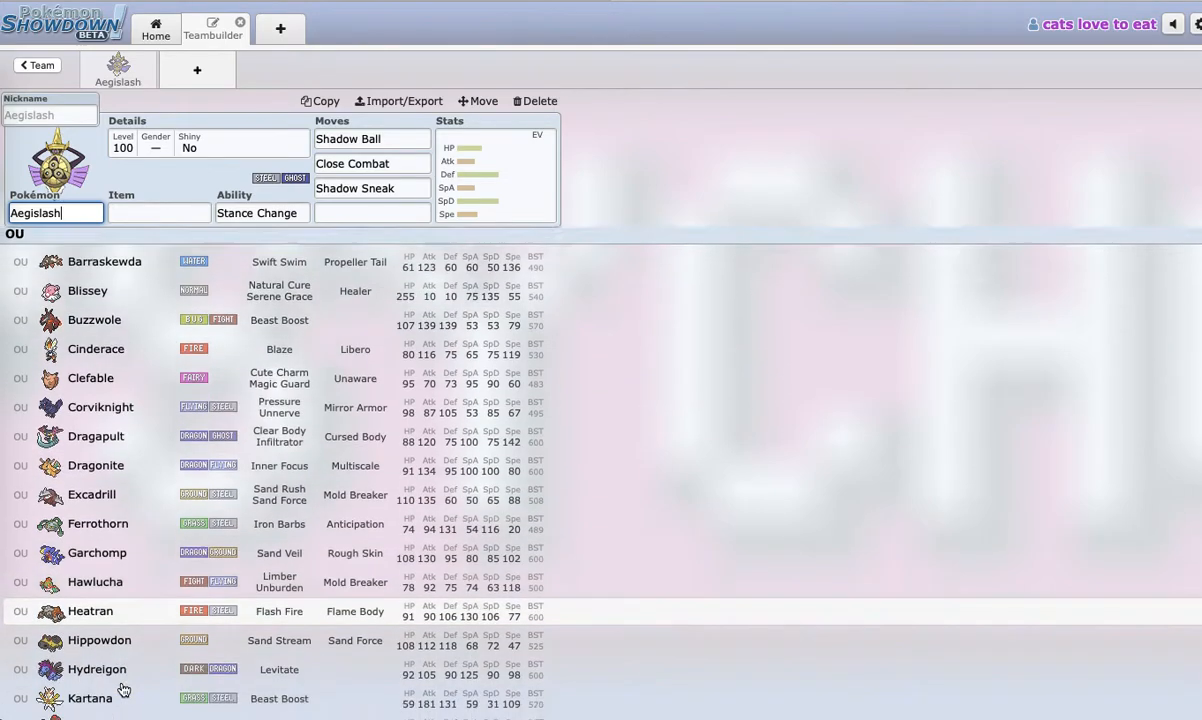
pyautogui.scroll(-3)
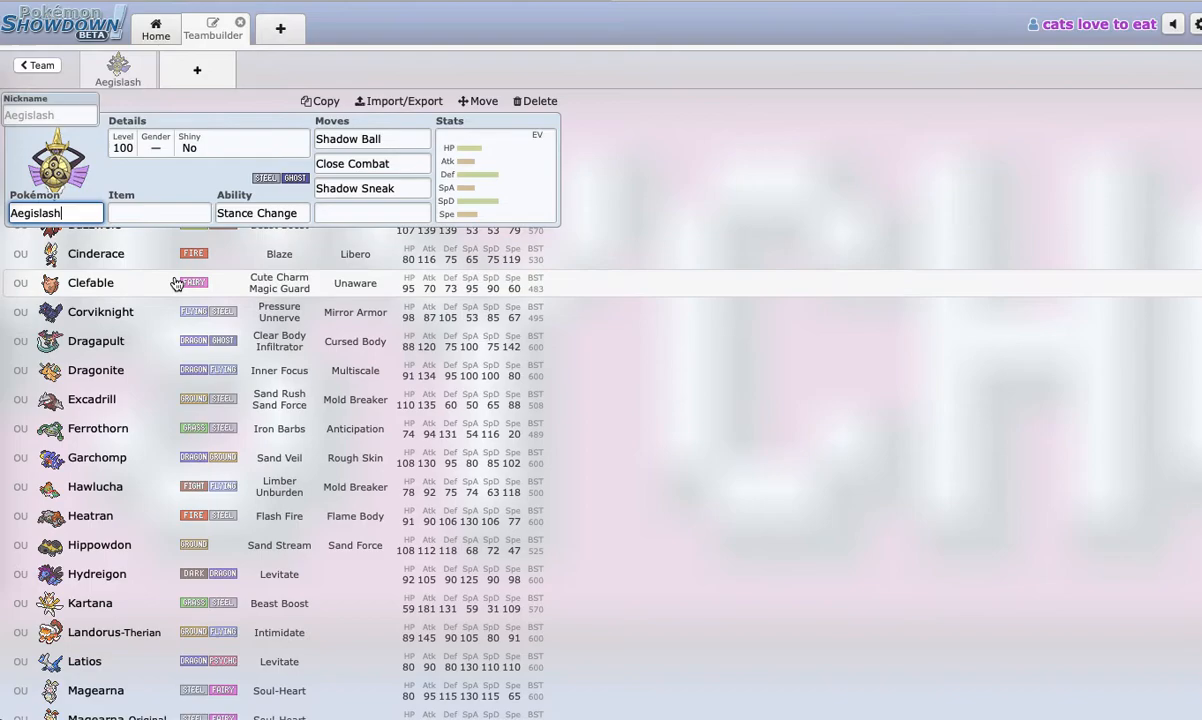
pyautogui.moveTo(220, 248)
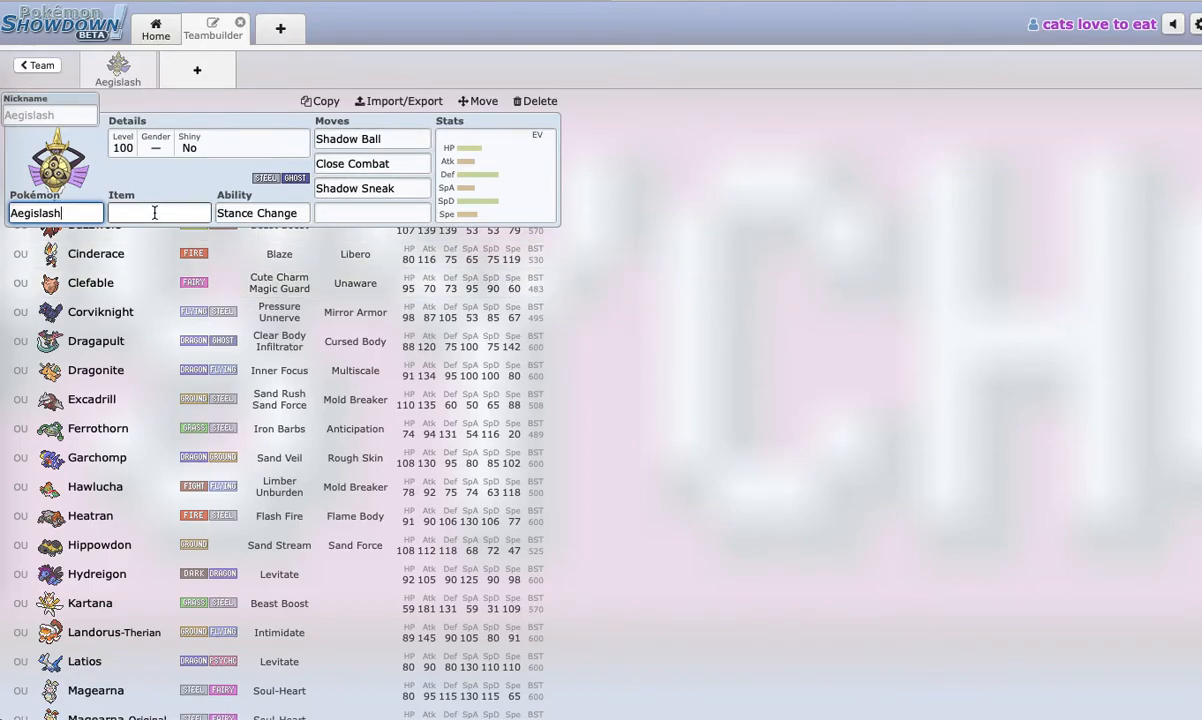
# Give Aegislash Spell Tag as its held item.
pyautogui.click(158, 212)
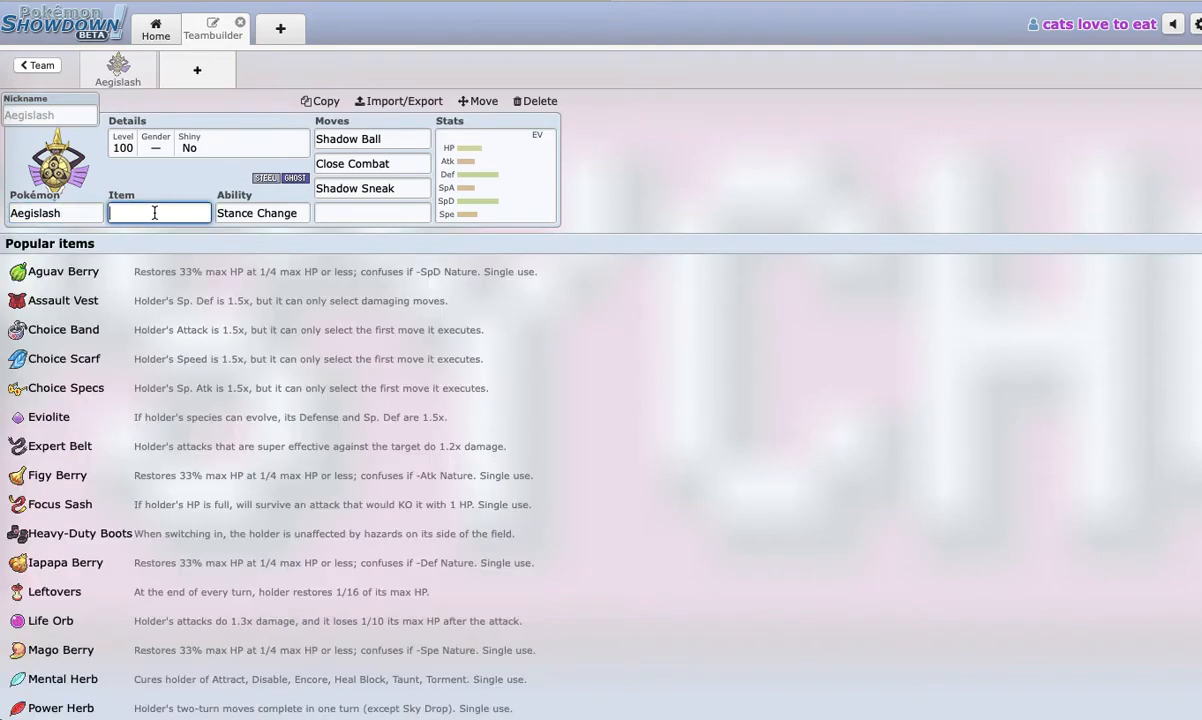
pyautogui.write('sp')
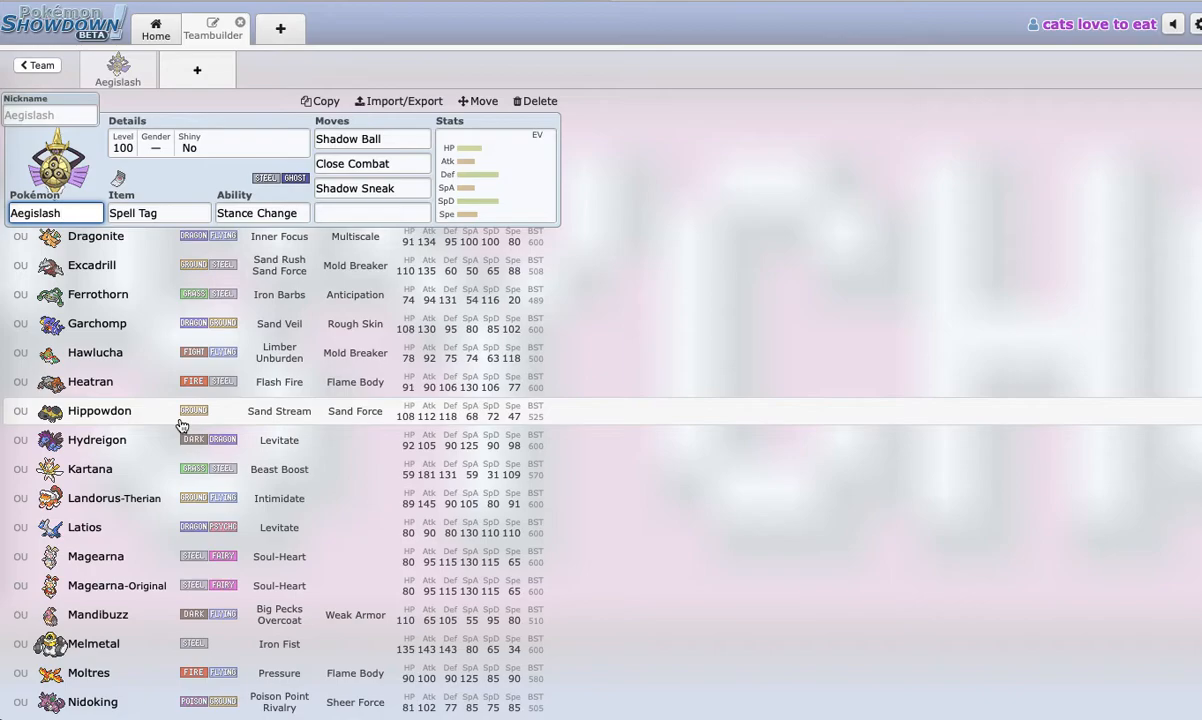
pyautogui.moveTo(172, 442)
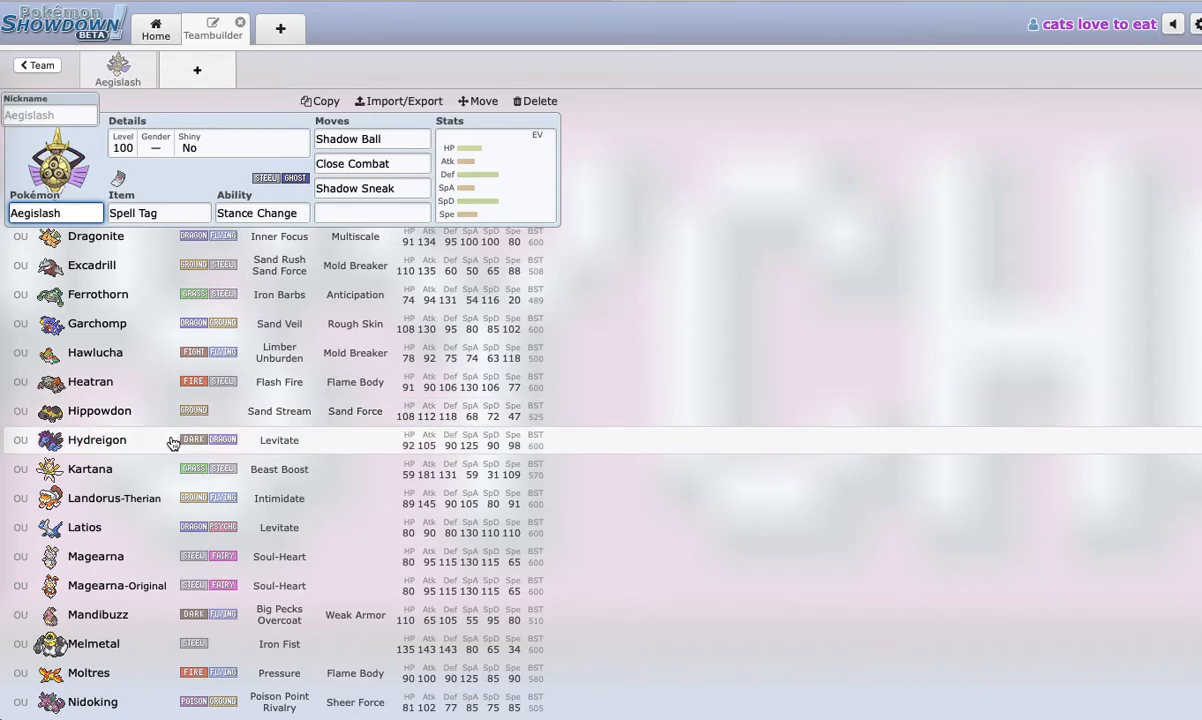
pyautogui.moveTo(164, 508)
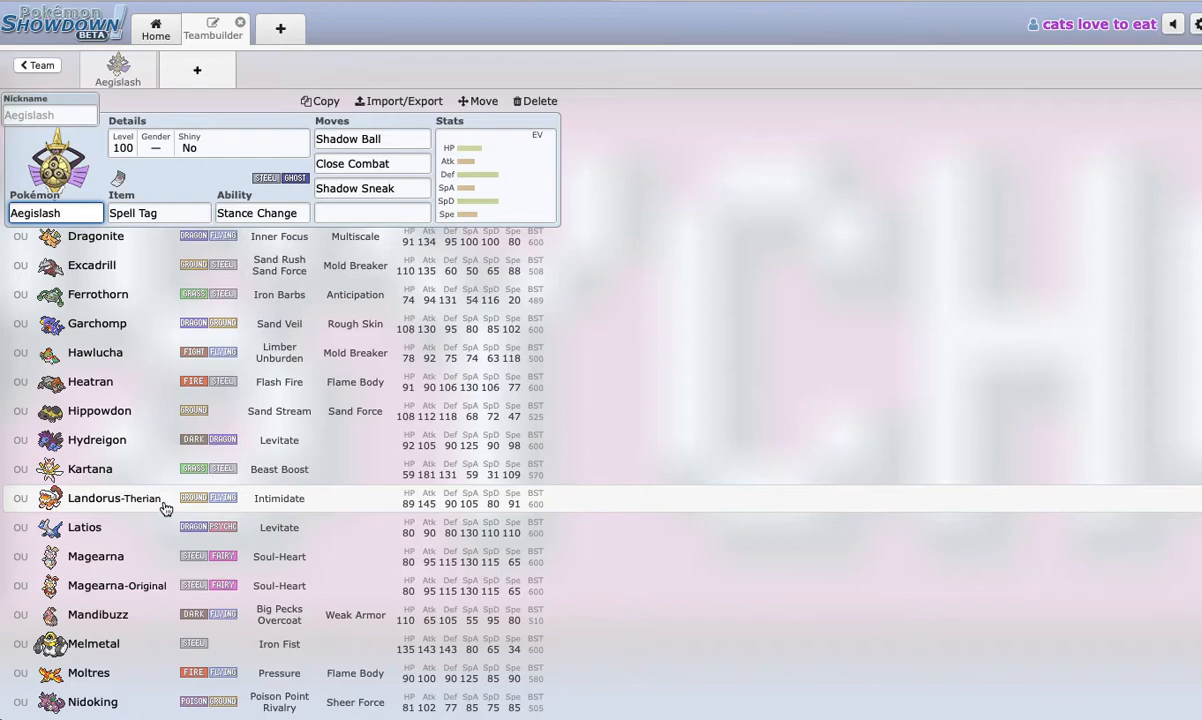
pyautogui.moveTo(244, 320)
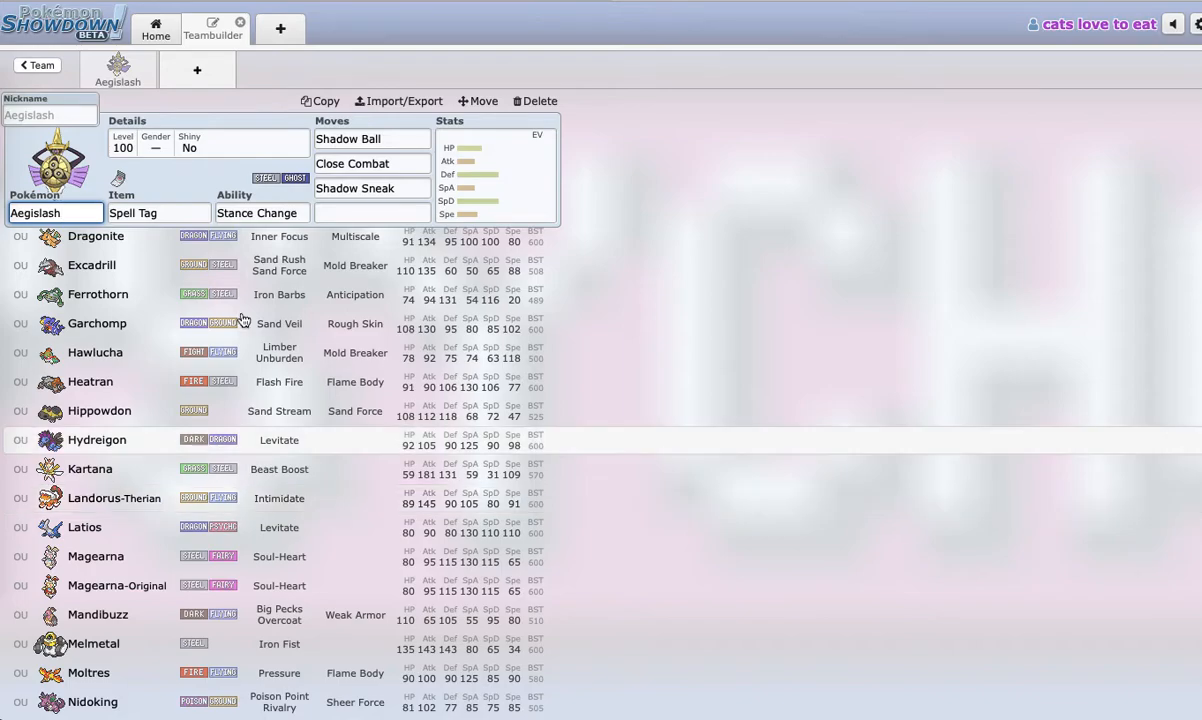
# Make Toxic the fourth move, then add a second Aegislash with Life Orb and Swords Dance.
pyautogui.write('to')
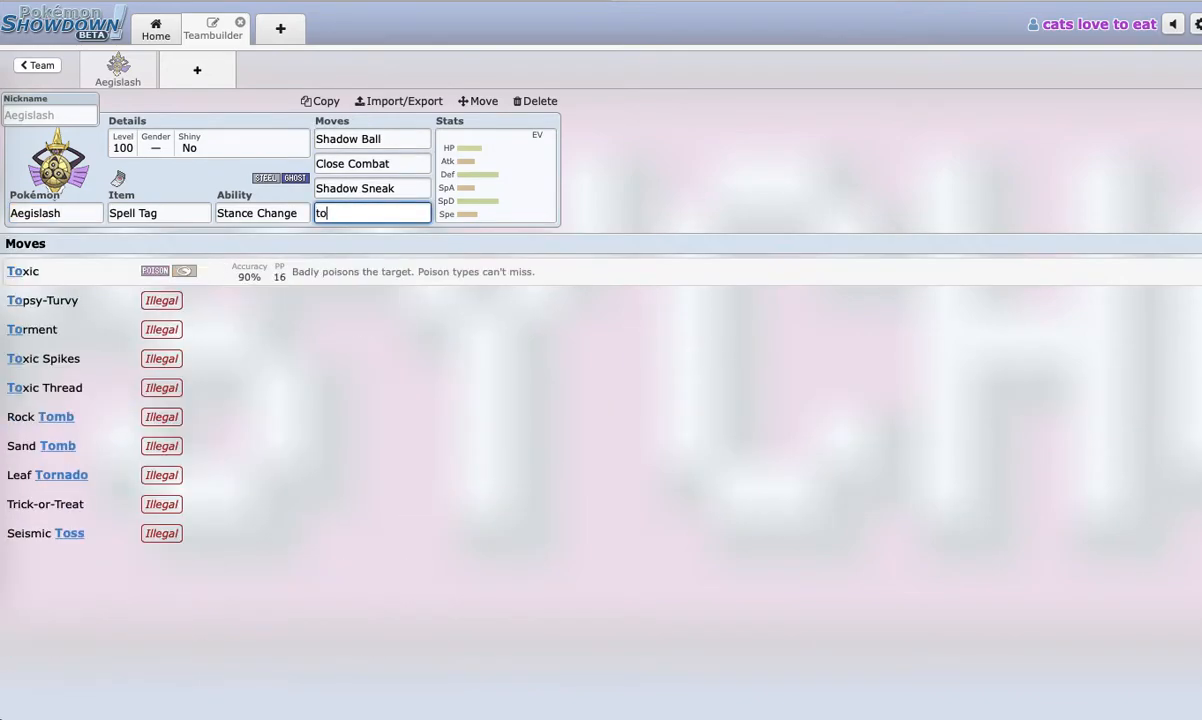
pyautogui.click(22, 272)
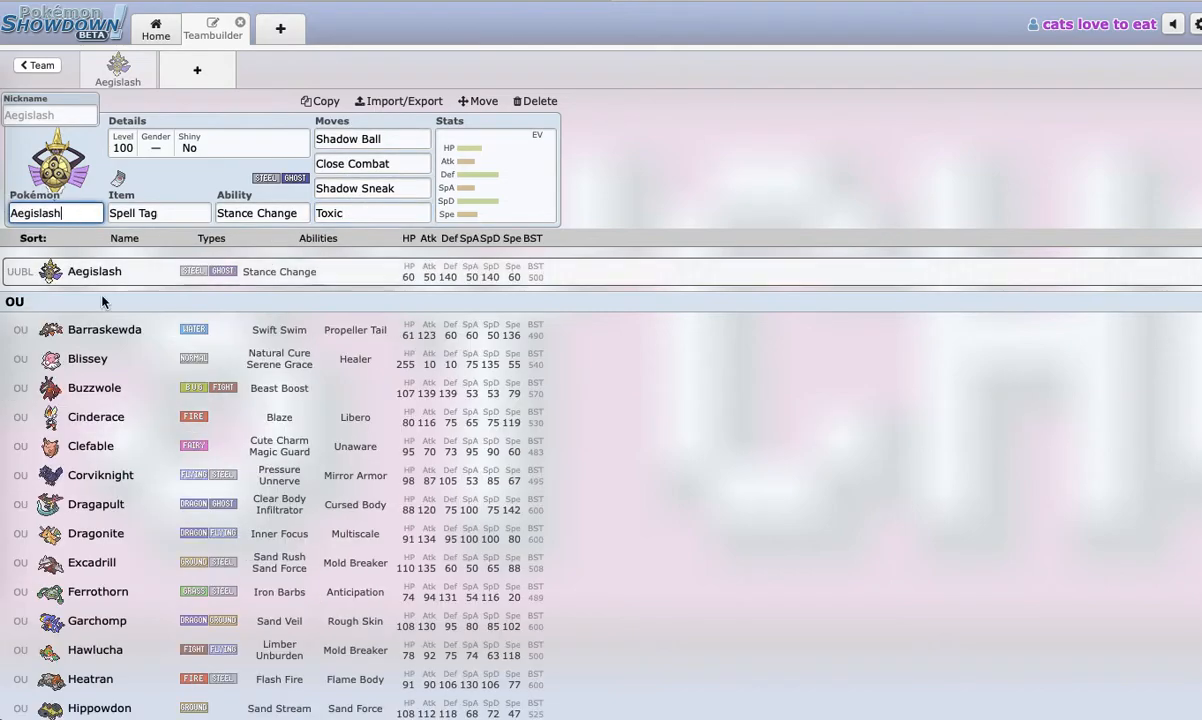
pyautogui.scroll(-3)
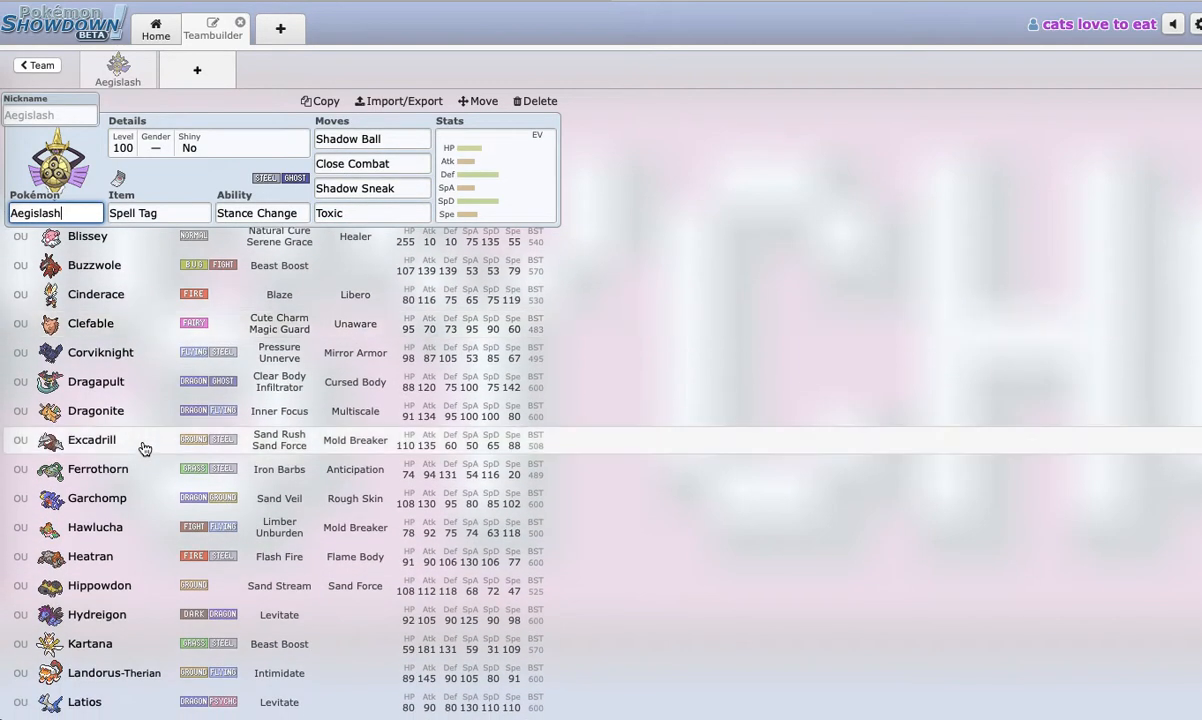
pyautogui.scroll(-3)
pyautogui.write('u')
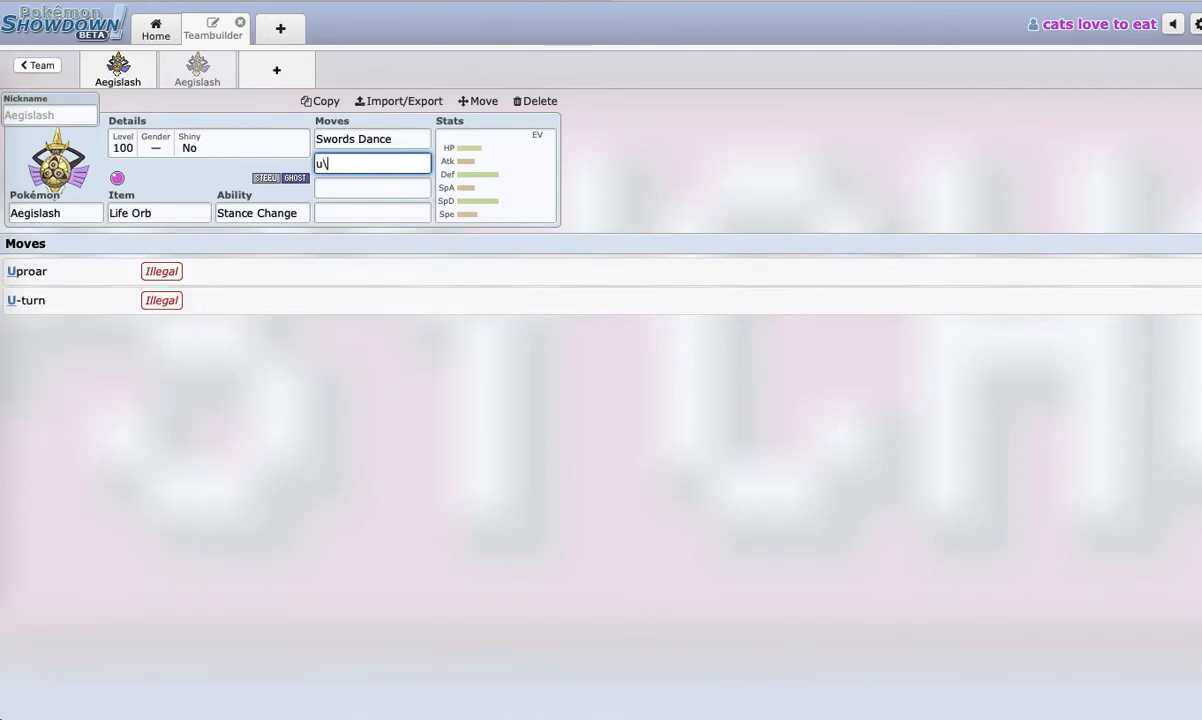
# Finish the second Aegislash with Iron Head, Shadow Claw and Shadow Sneak, then add a third Aegislash.
pyautogui.write('ir')
pyautogui.click(372, 188)
pyautogui.write('sh')
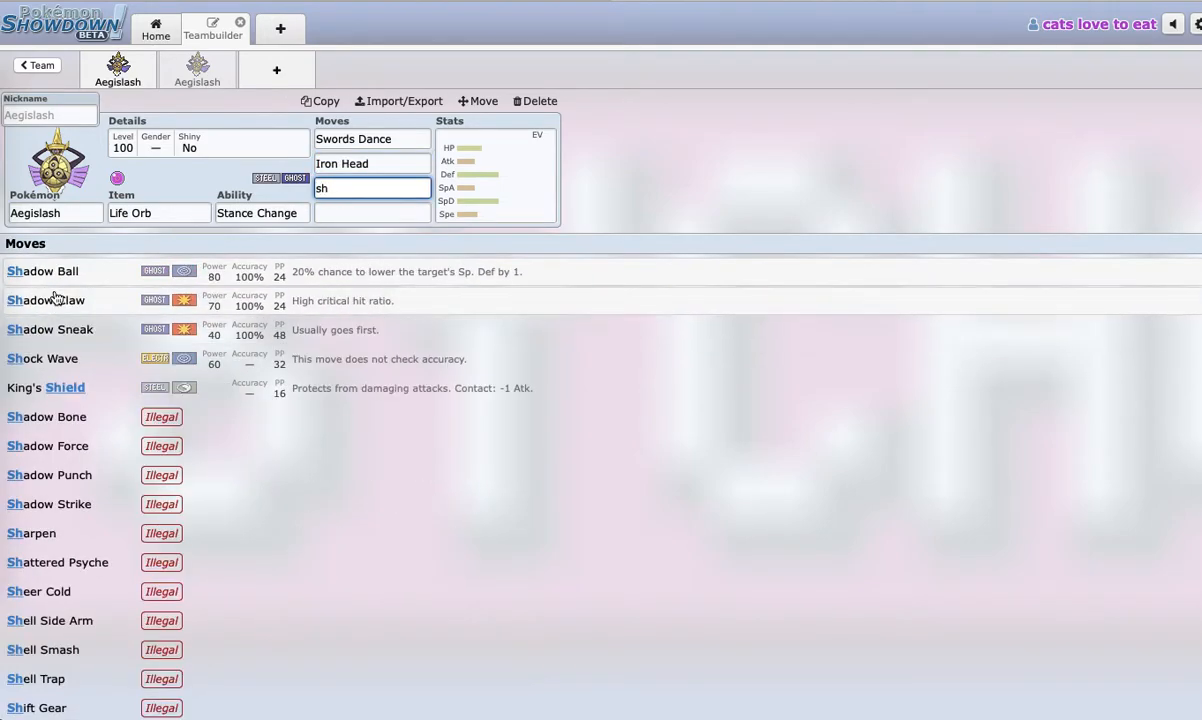
pyautogui.click(46, 300)
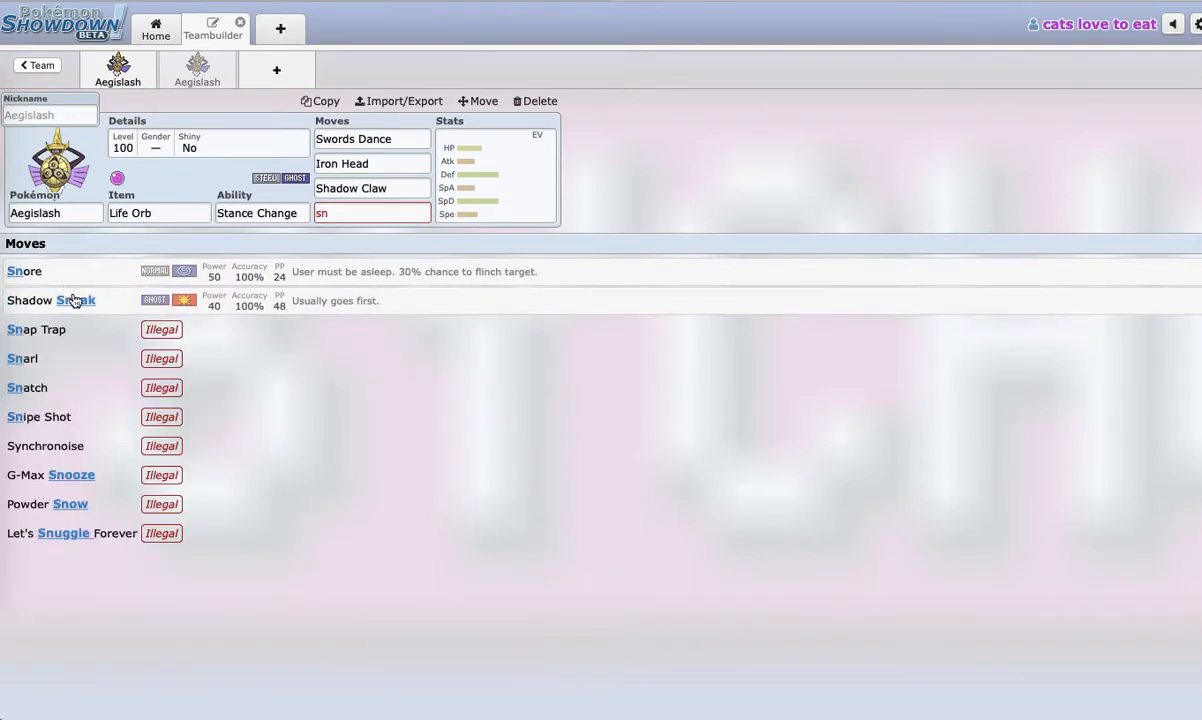
pyautogui.click(50, 300)
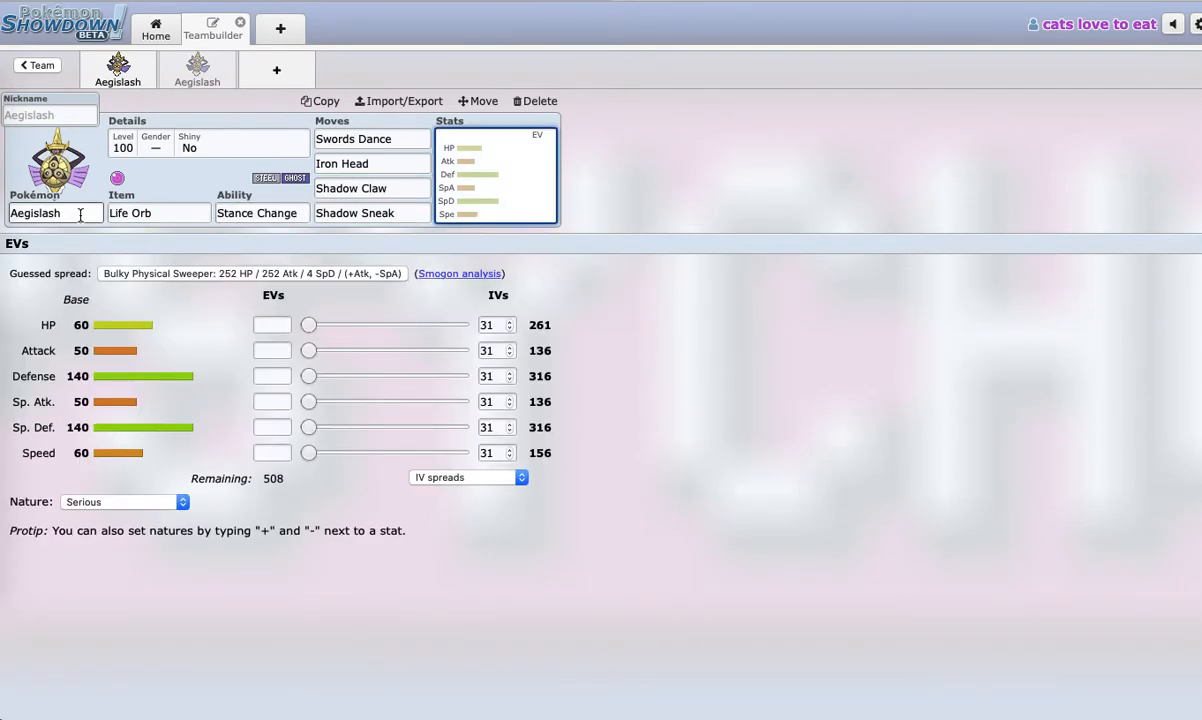
pyautogui.click(56, 212)
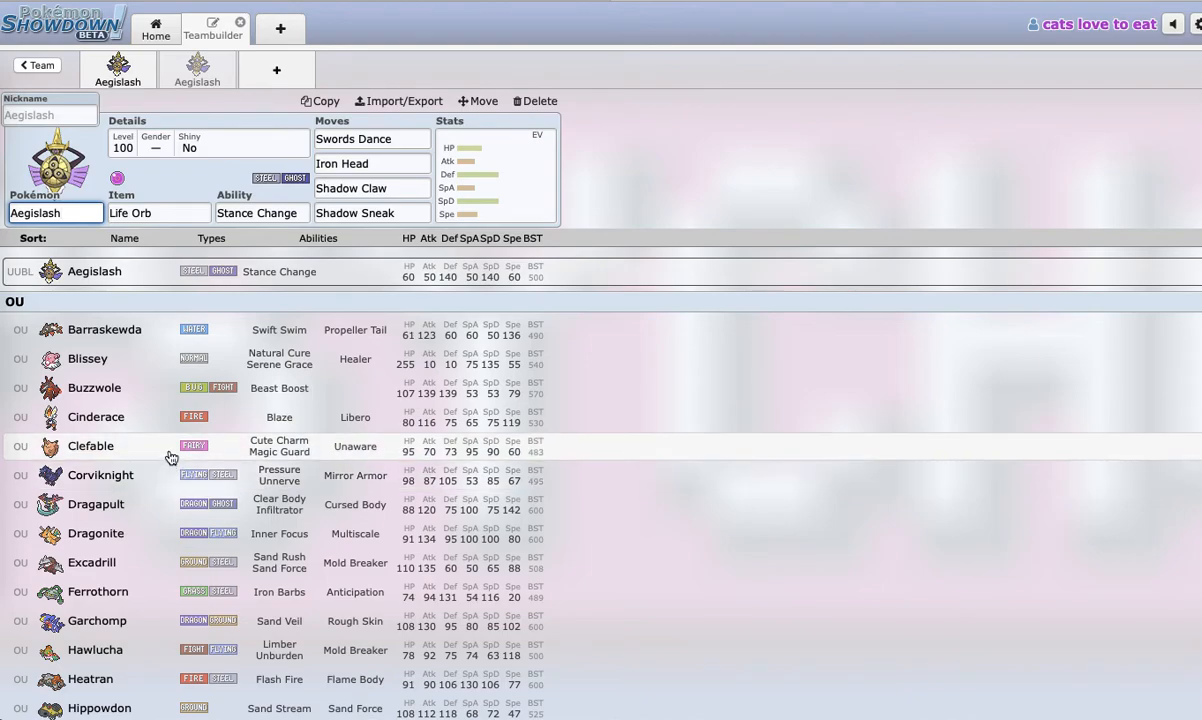
pyautogui.moveTo(156, 480)
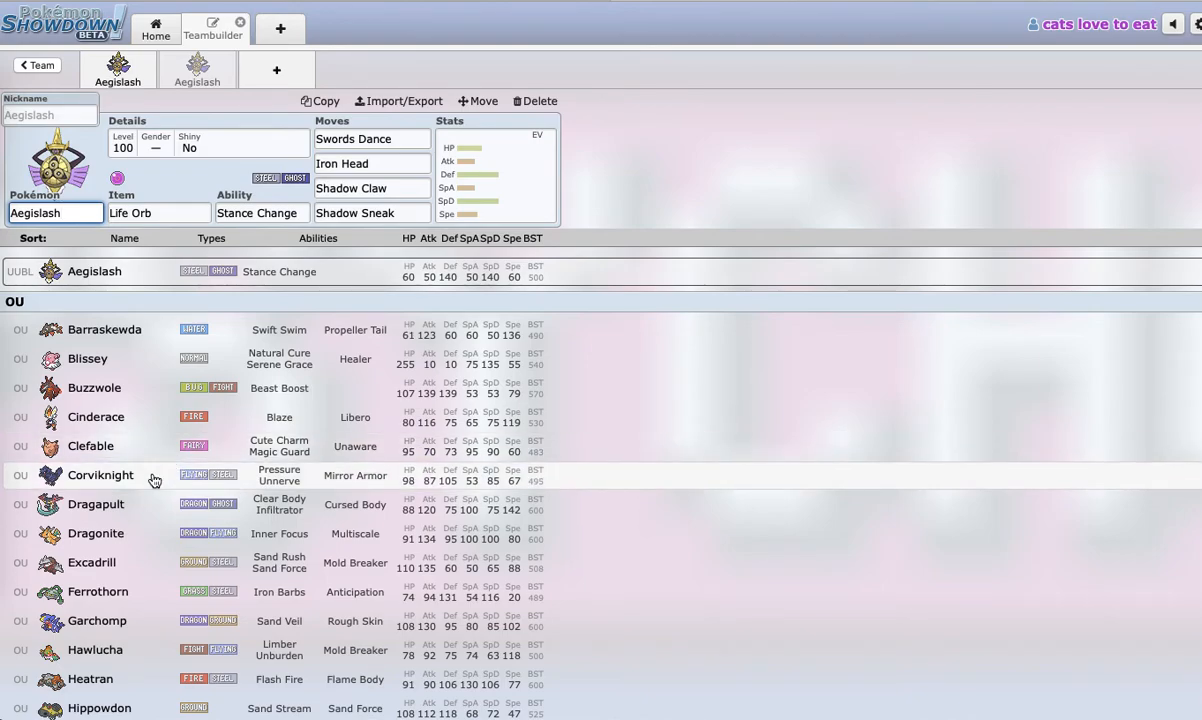
pyautogui.click(372, 164)
pyautogui.write('ch')
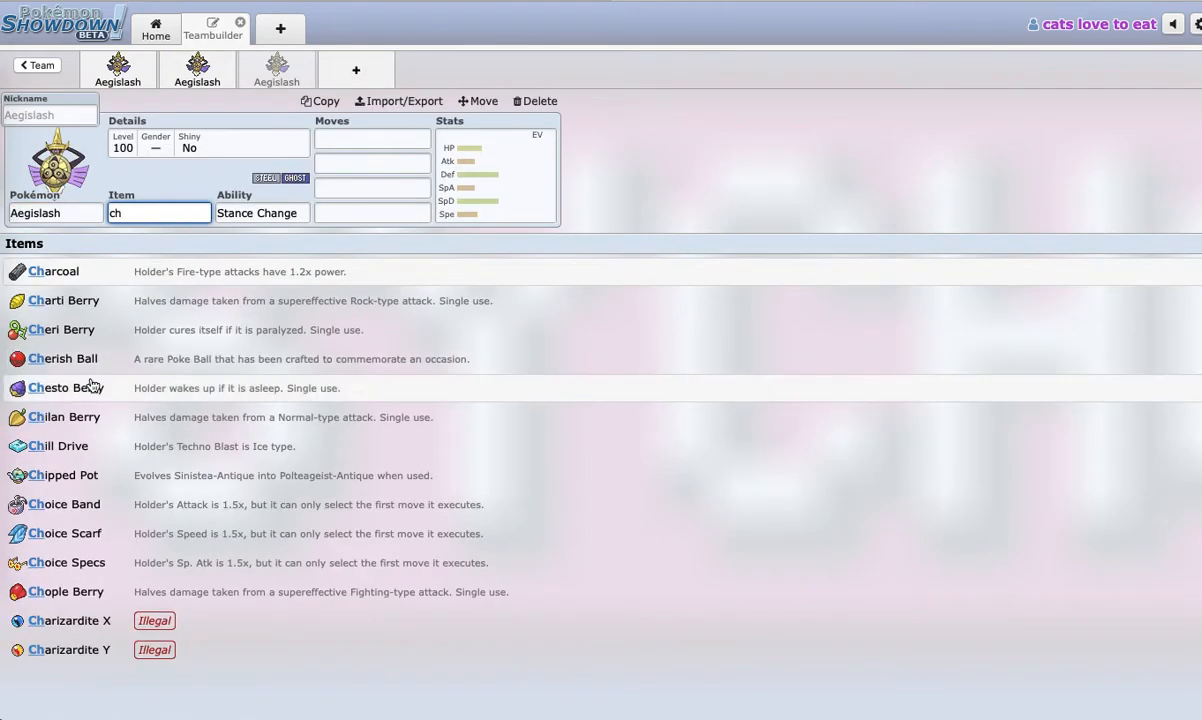
# Give the third Aegislash Choice Specs with Shadow Ball and Steel Beam as its first moves.
pyautogui.click(68, 564)
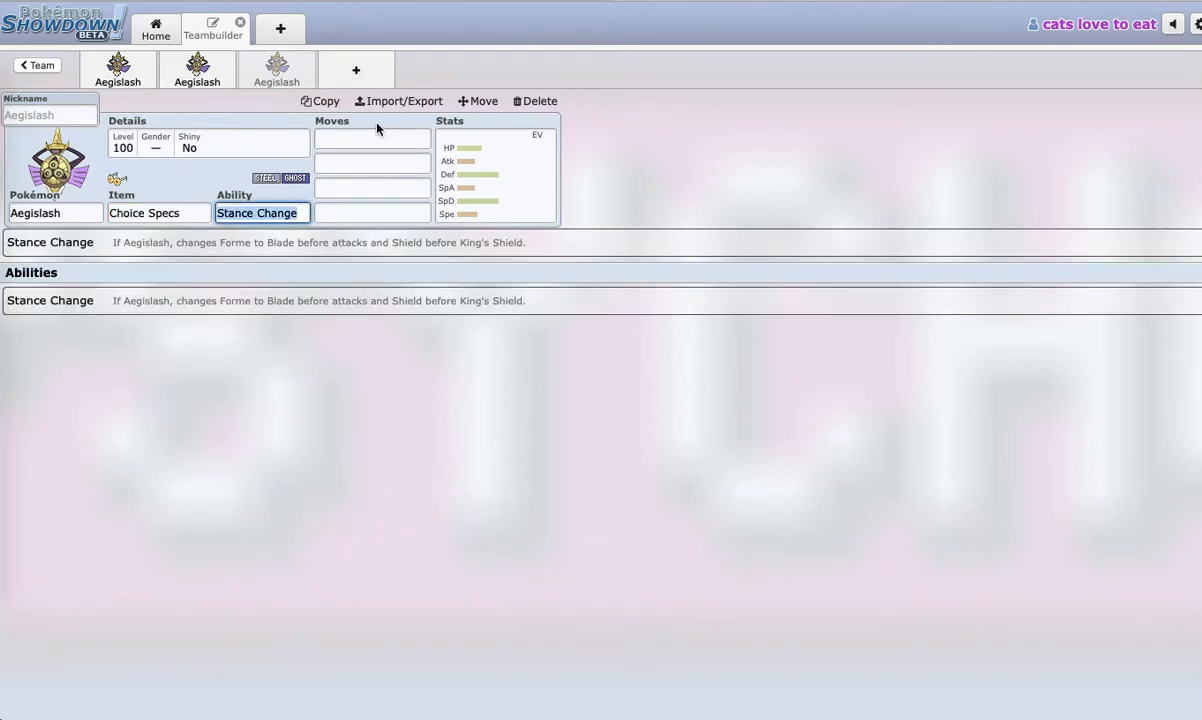
pyautogui.click(372, 140)
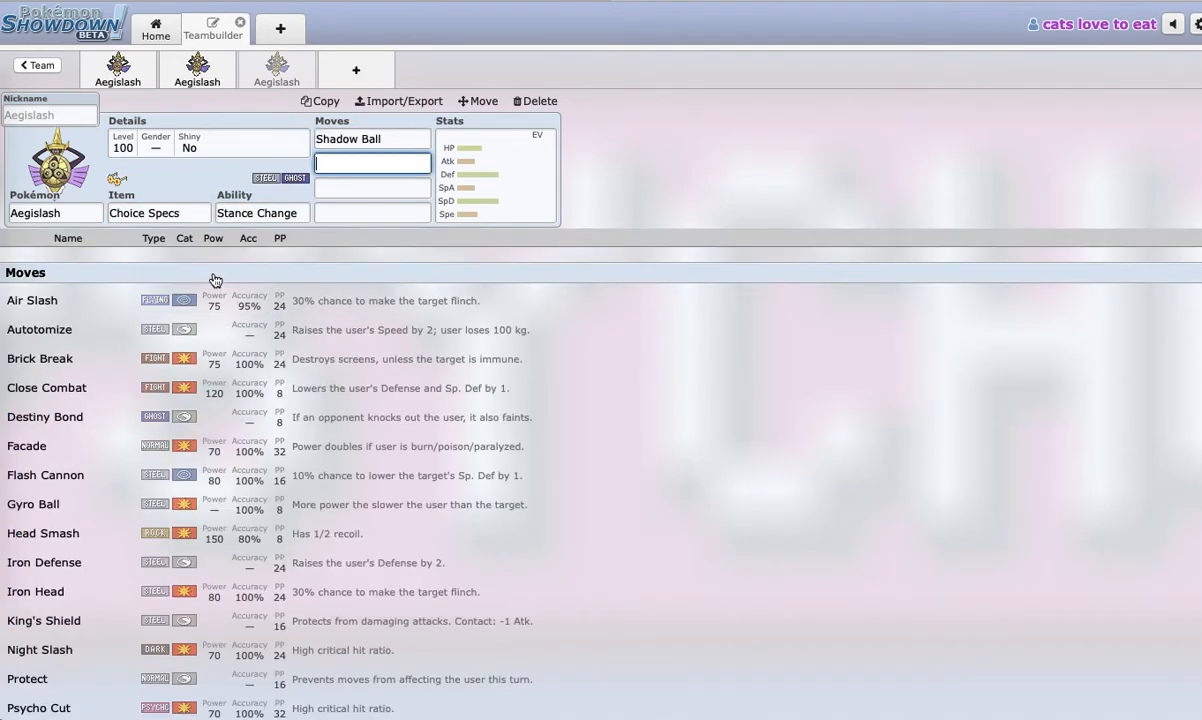
pyautogui.write('Steel Beam')
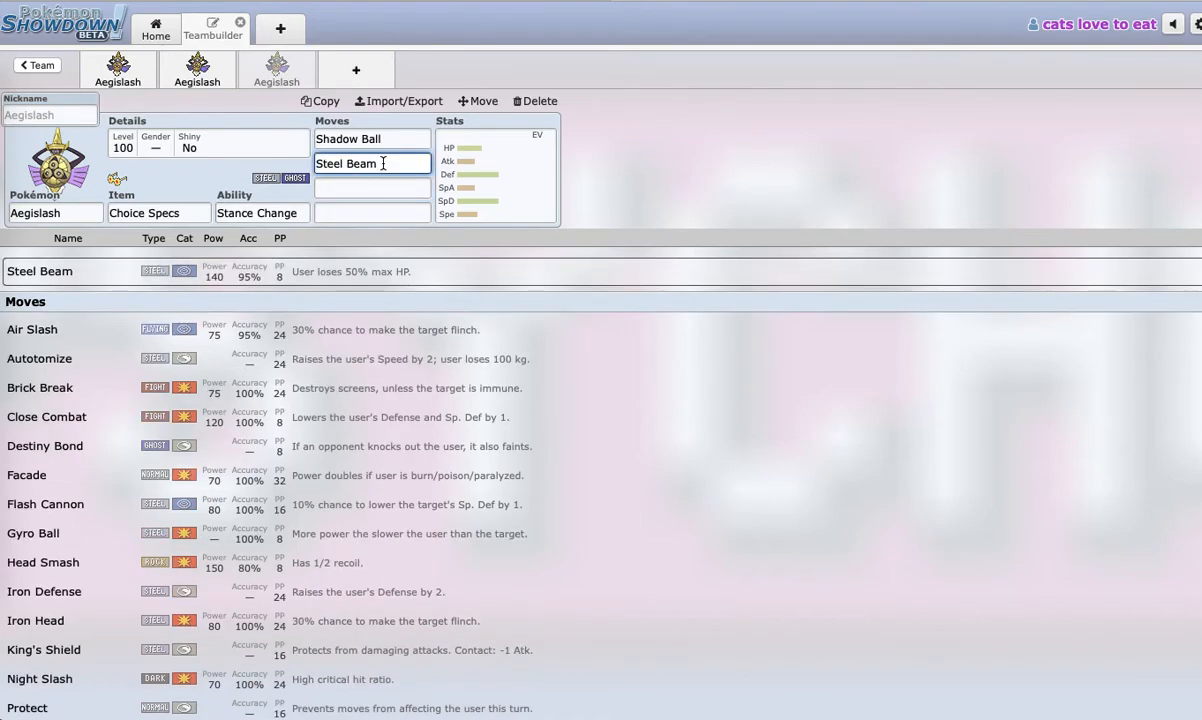
pyautogui.moveTo(378, 166)
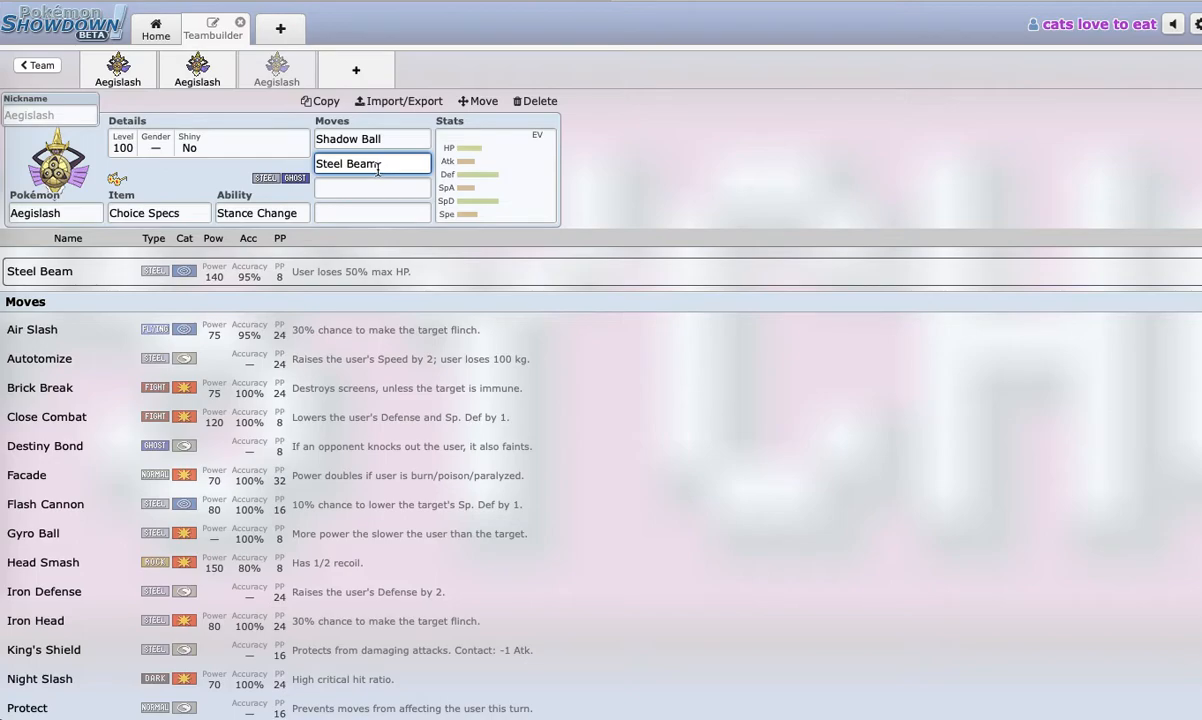
pyautogui.click(372, 188)
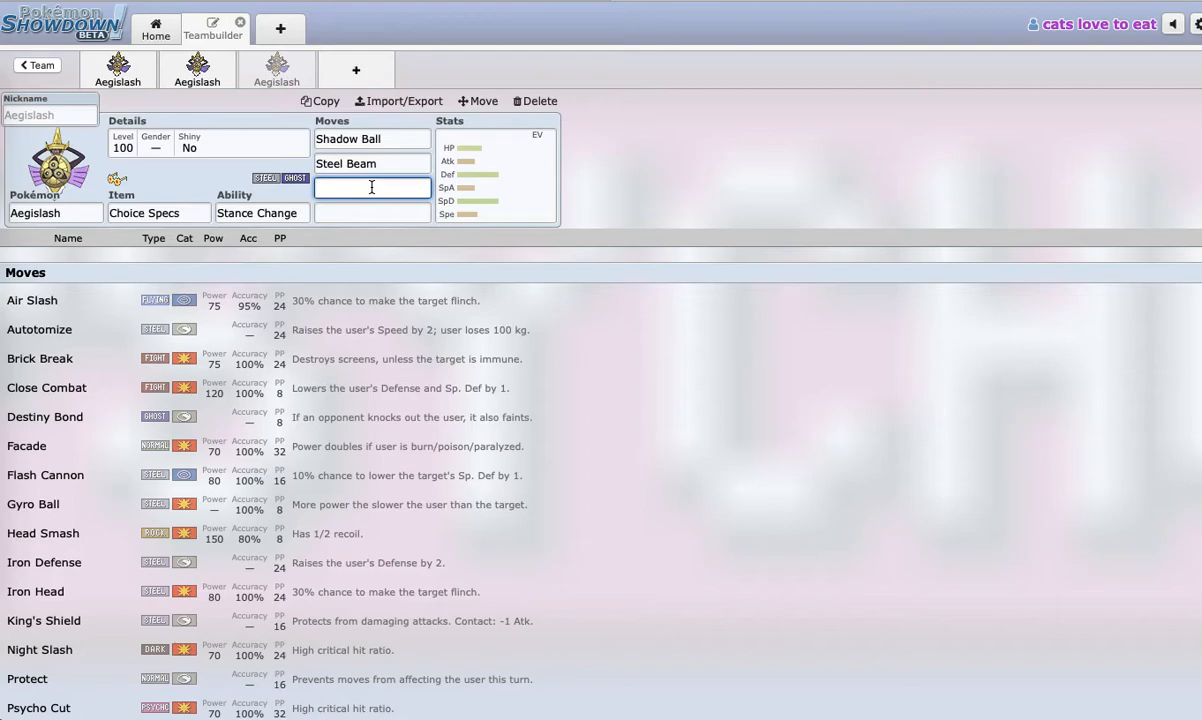
# Complete its moves with Close Combat and Shadow Sneak and revisit the moveset.
pyautogui.write('clo')
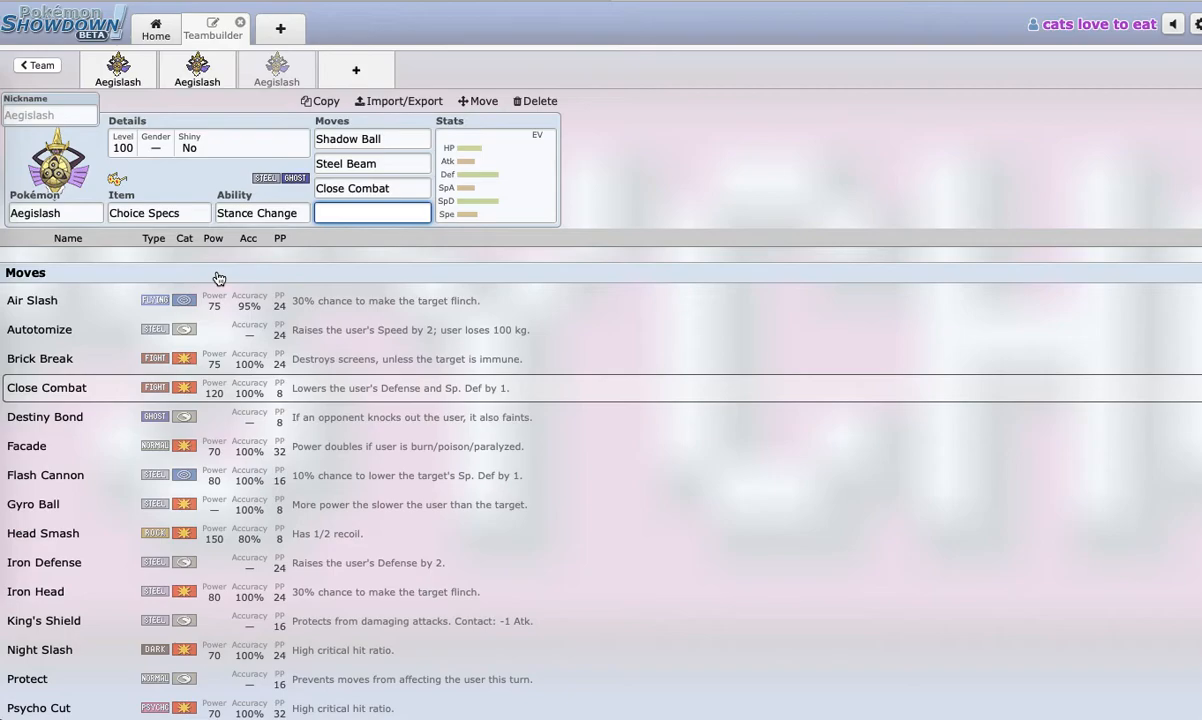
pyautogui.click(372, 212)
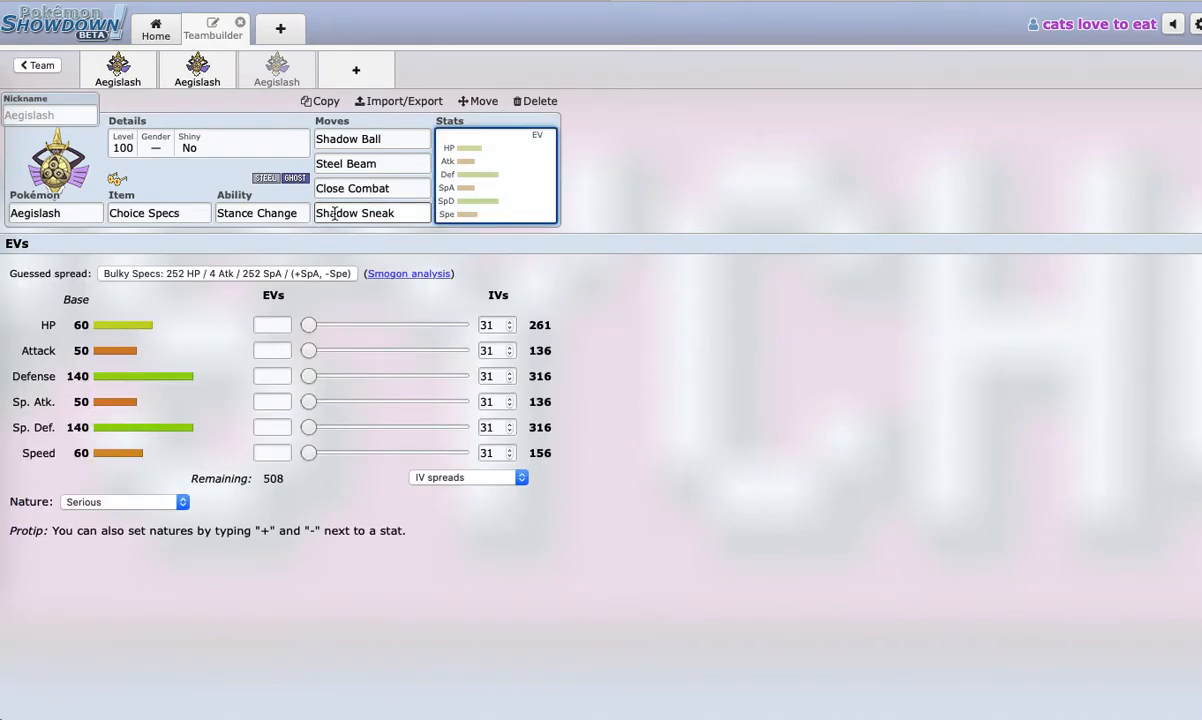
pyautogui.click(372, 140)
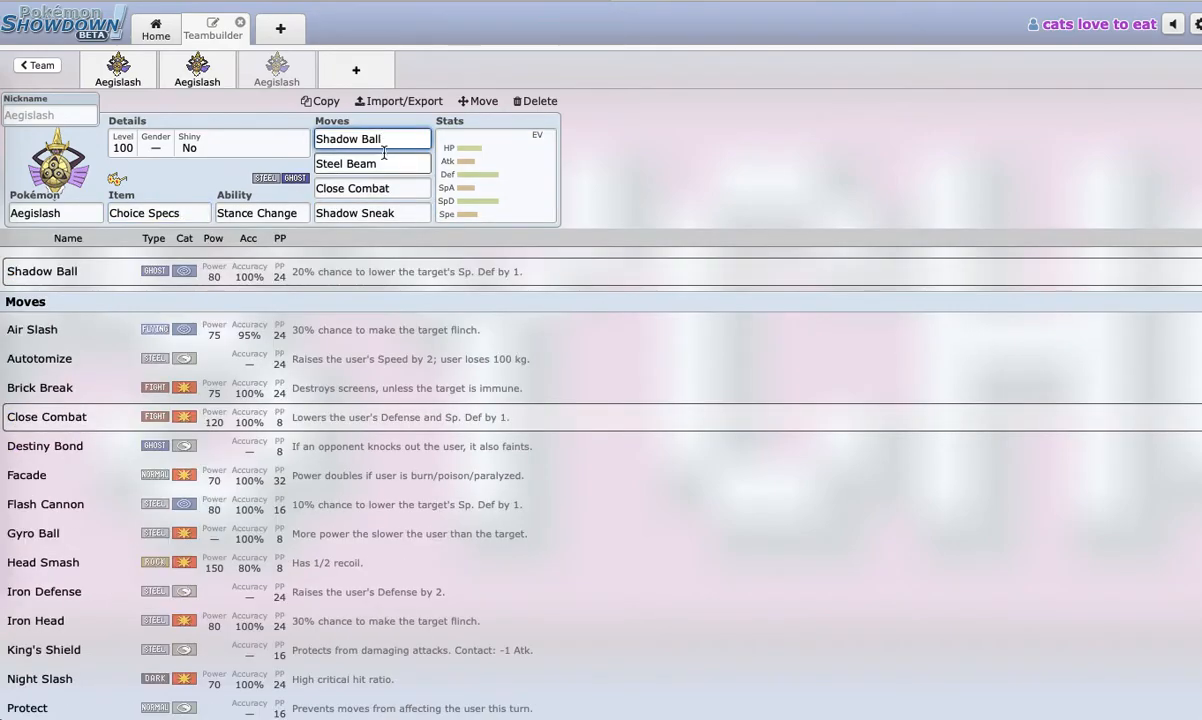
pyautogui.click(372, 164)
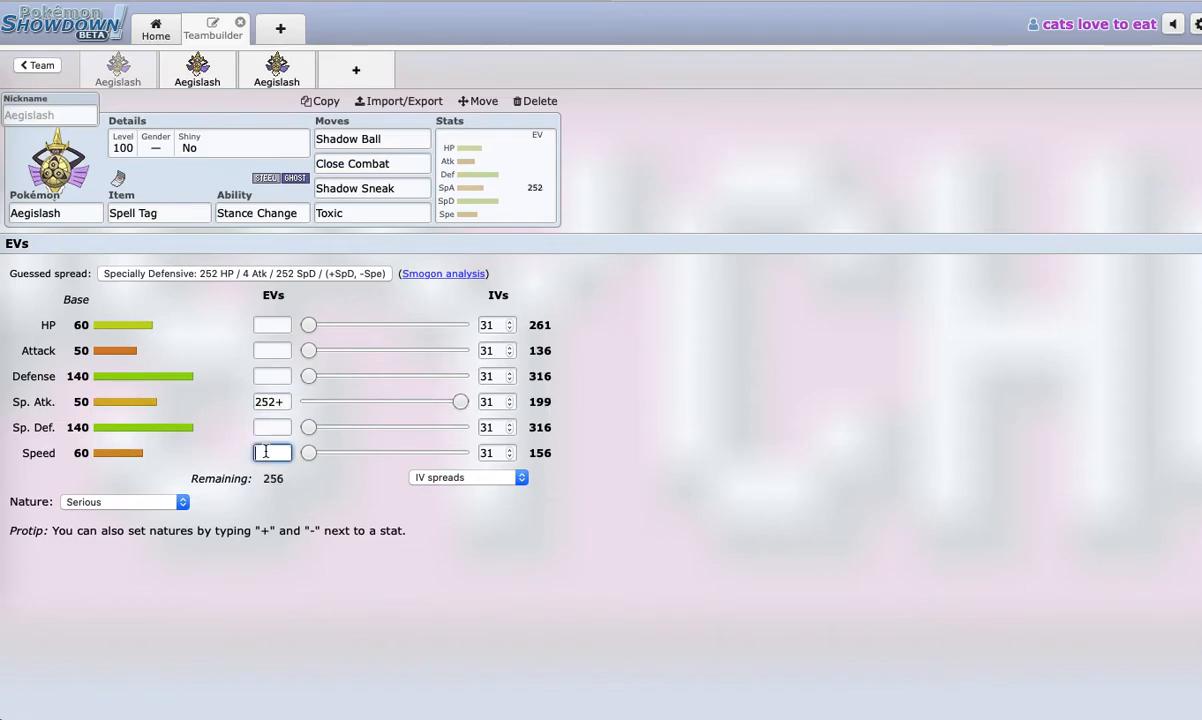
# Add Tyranitar as a new team member and set the Quiet nature with 252 SpA and 92 Spe EVs.
pyautogui.click(356, 68)
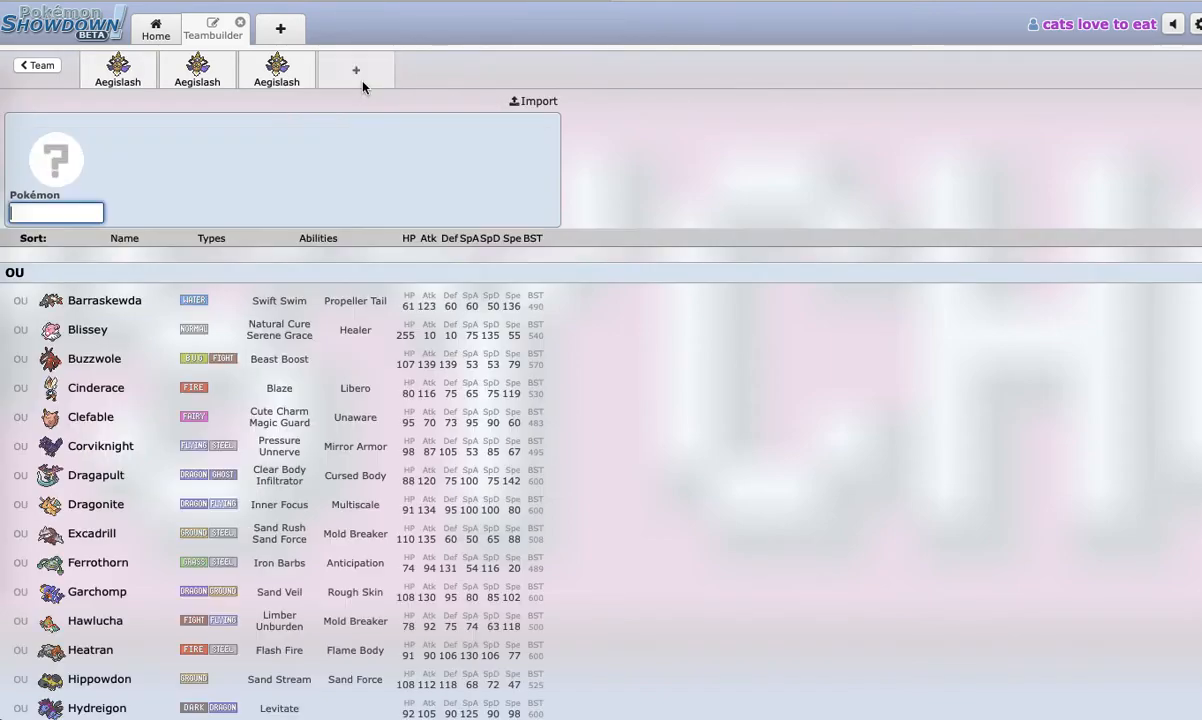
pyautogui.write('ty')
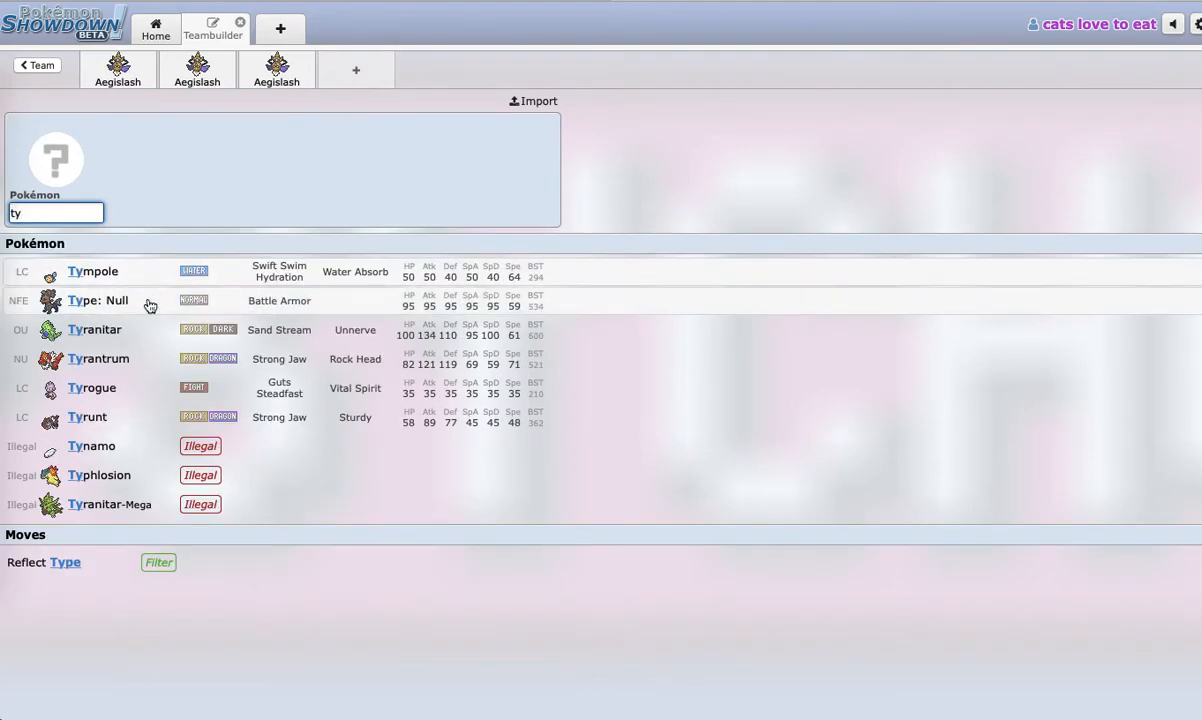
pyautogui.click(96, 328)
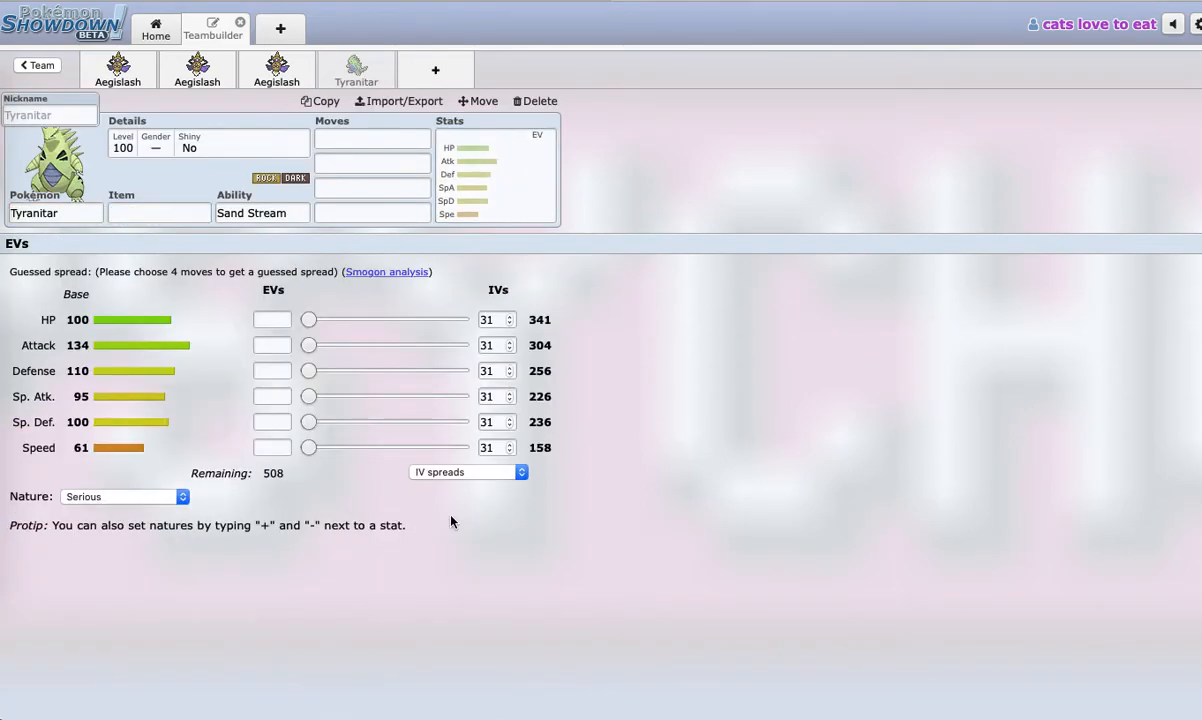
pyautogui.click(534, 100)
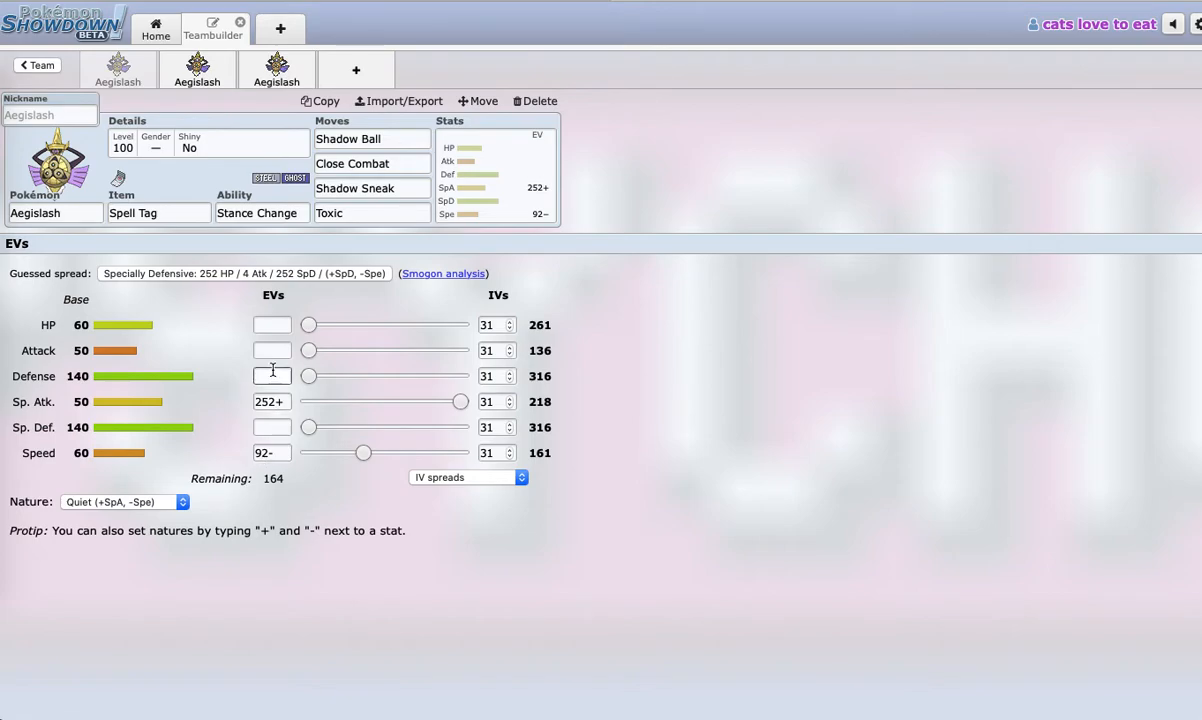
# Put the remaining 164 EVs into Attack so Remaining shows 0.
pyautogui.click(272, 376)
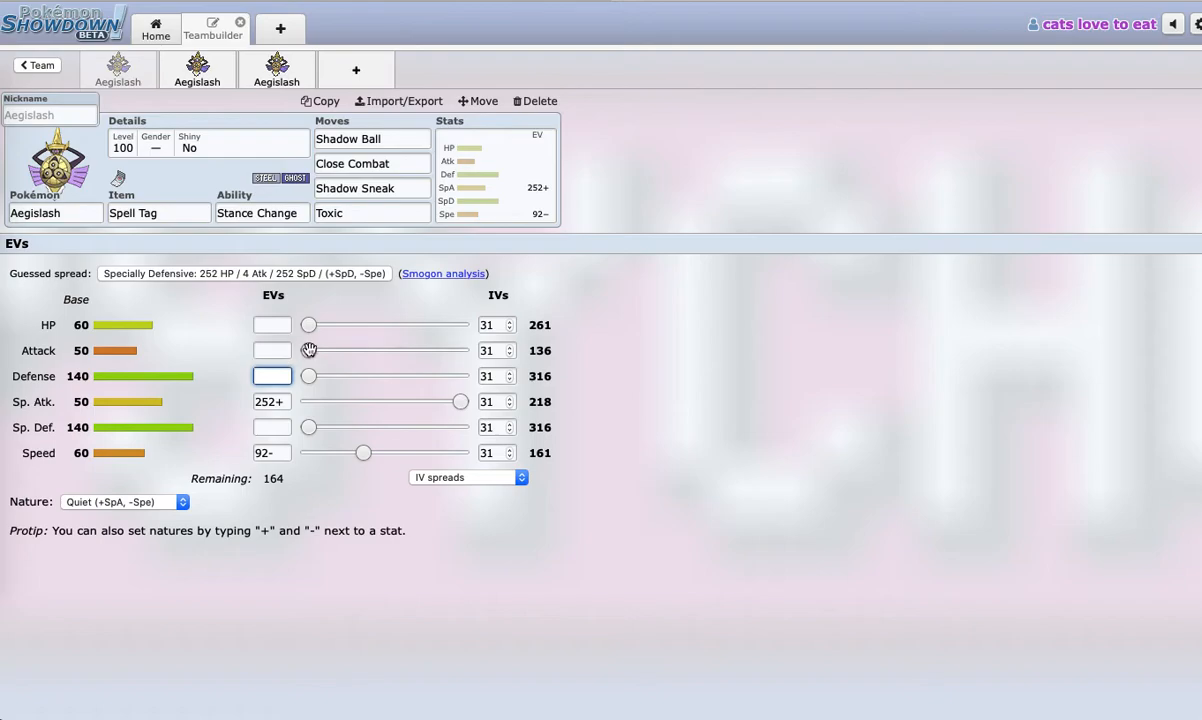
pyautogui.moveTo(308, 350); pyautogui.dragTo(408, 350)
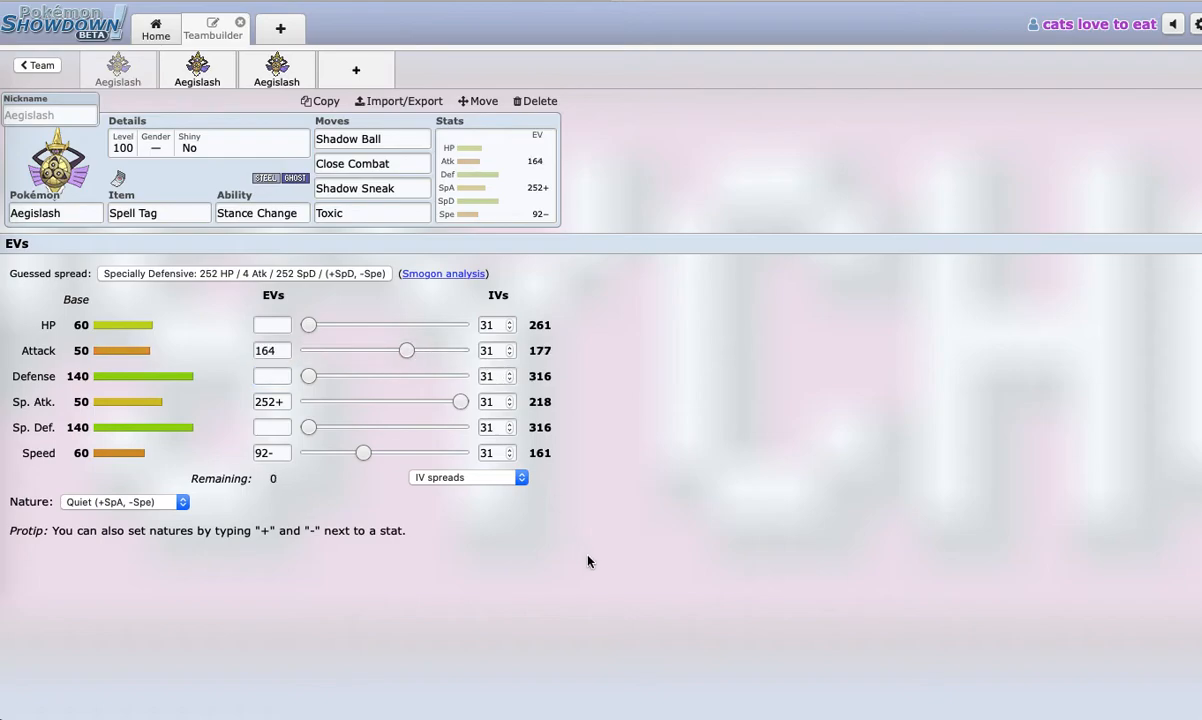
pyautogui.moveTo(308, 366)
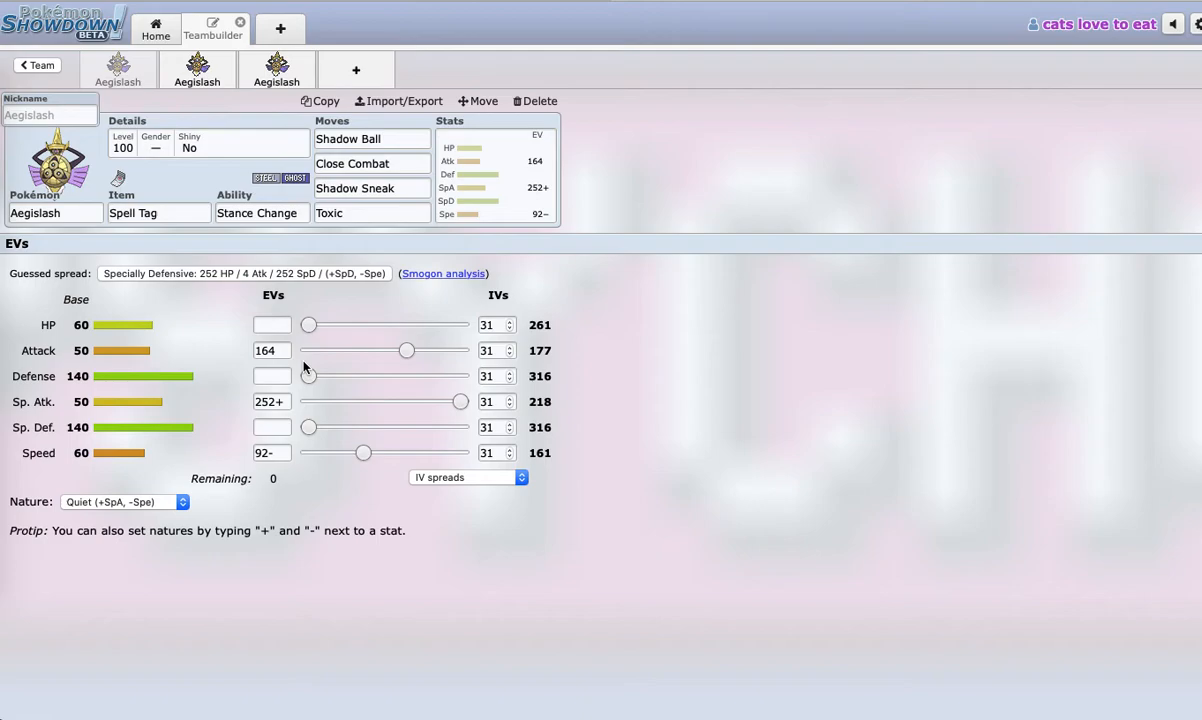
pyautogui.click(272, 350)
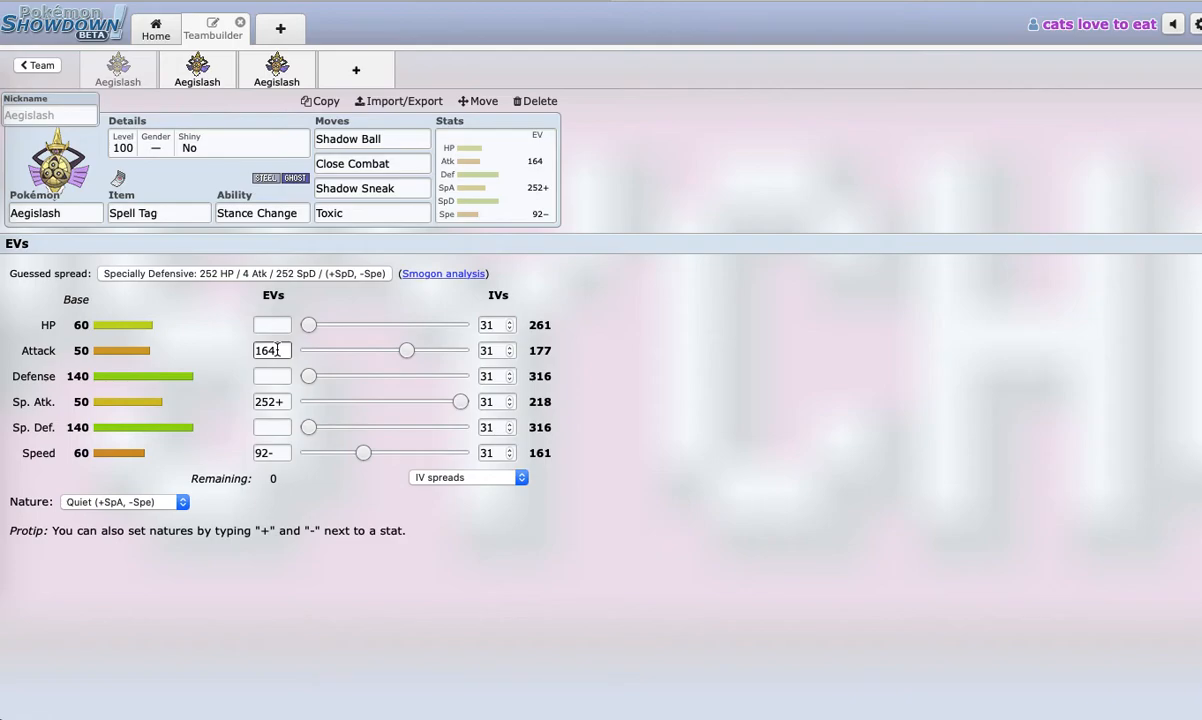
pyautogui.click(54, 212)
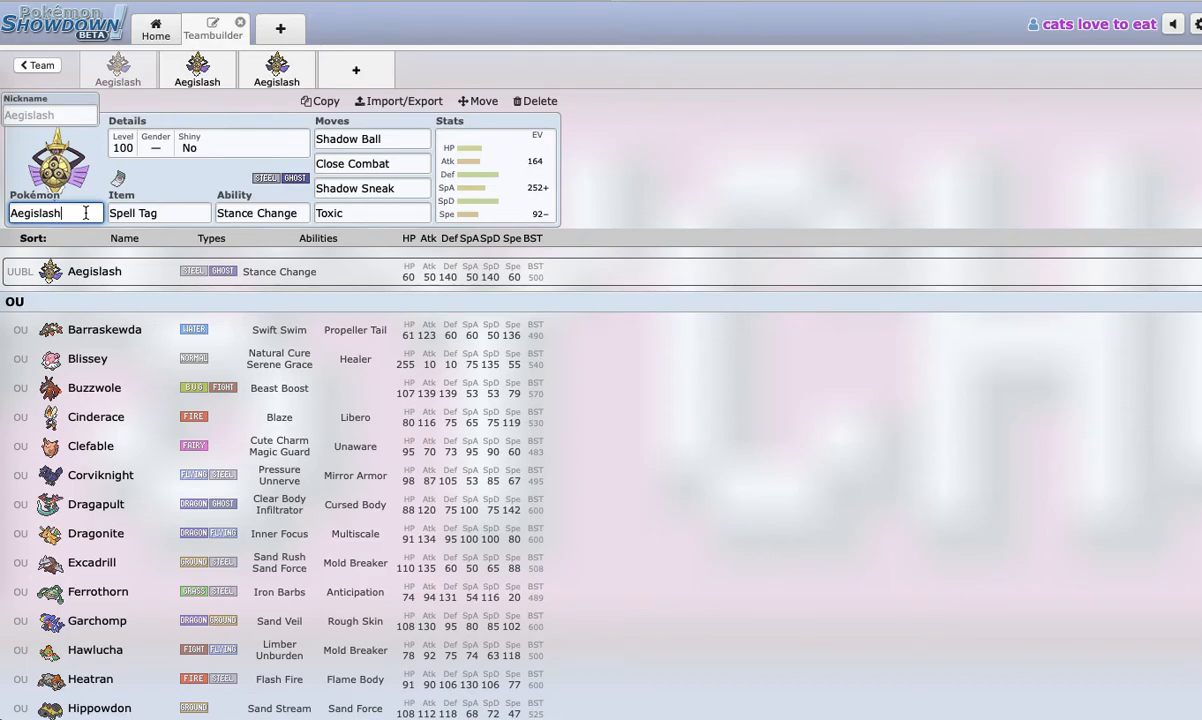
pyautogui.click(490, 180)
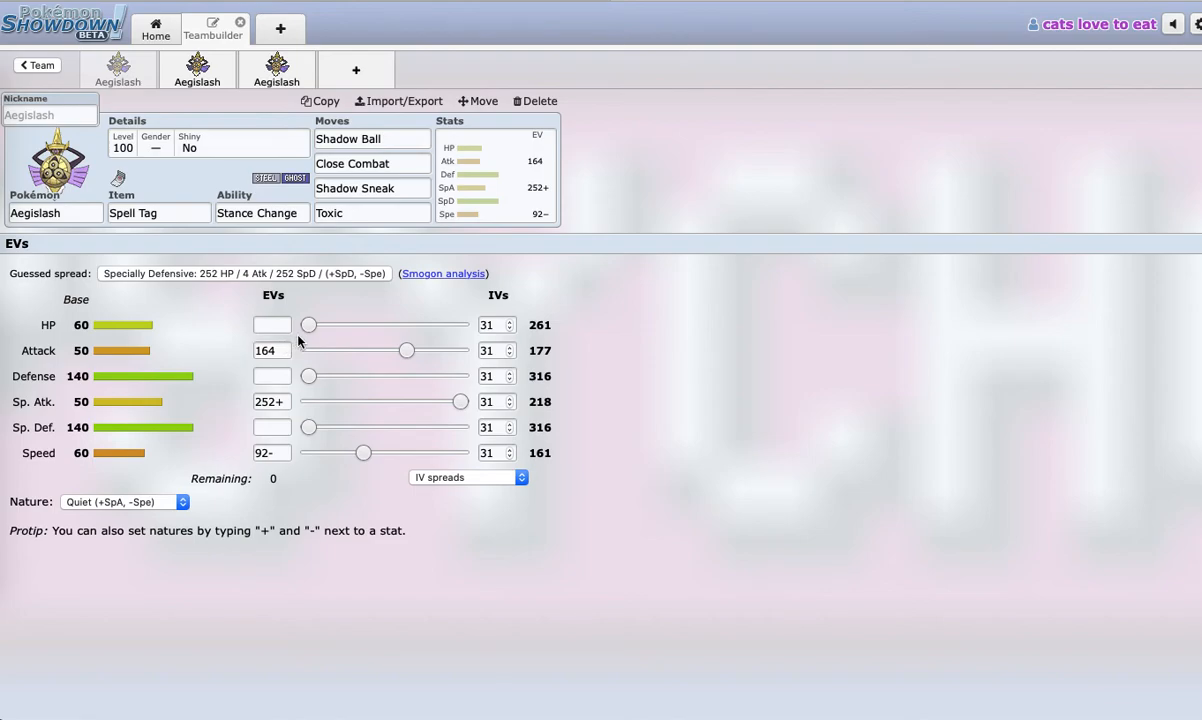
pyautogui.moveTo(312, 288)
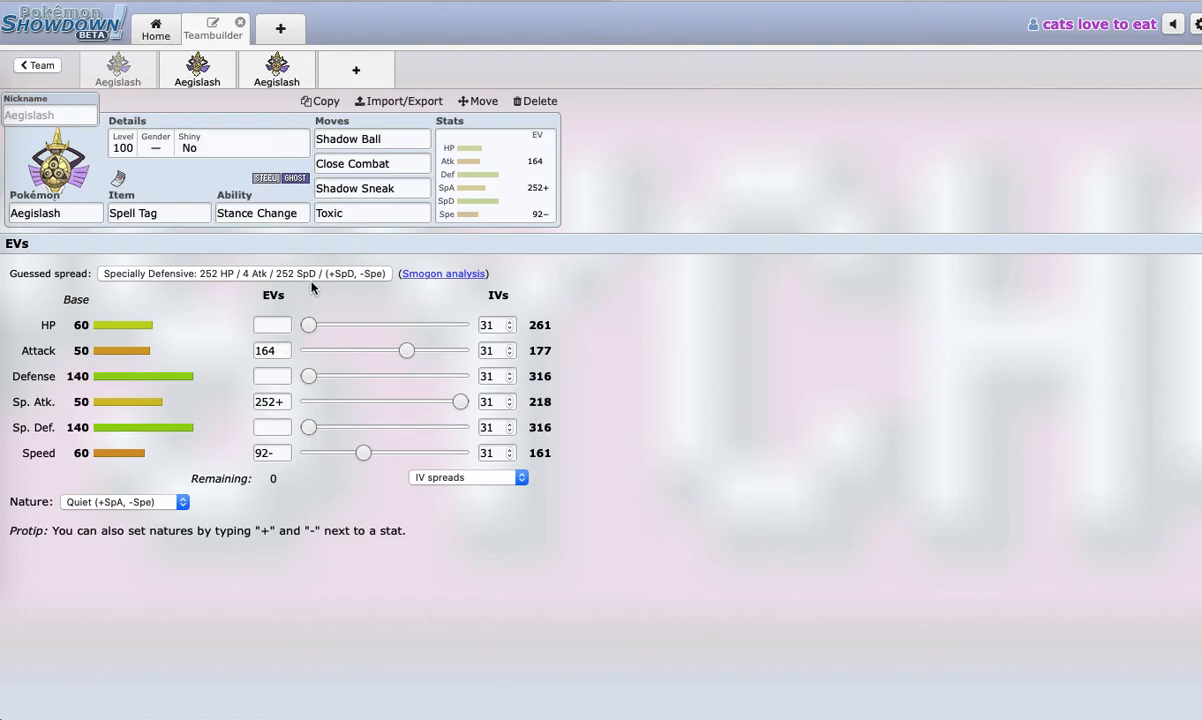